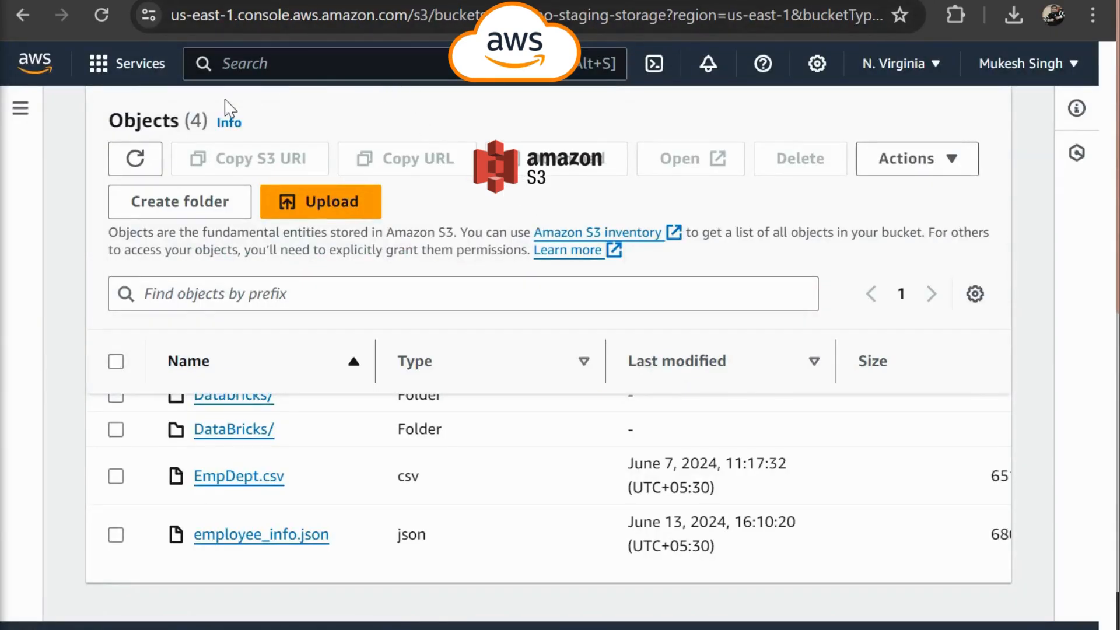
pyautogui.moveTo(413, 343)
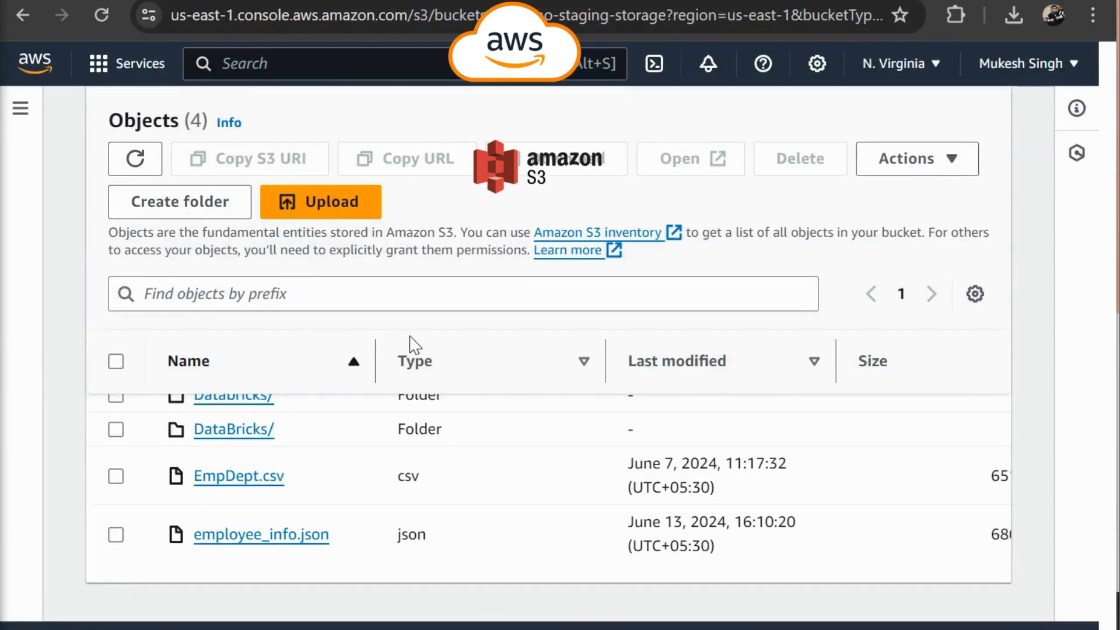
pyautogui.moveTo(299, 497)
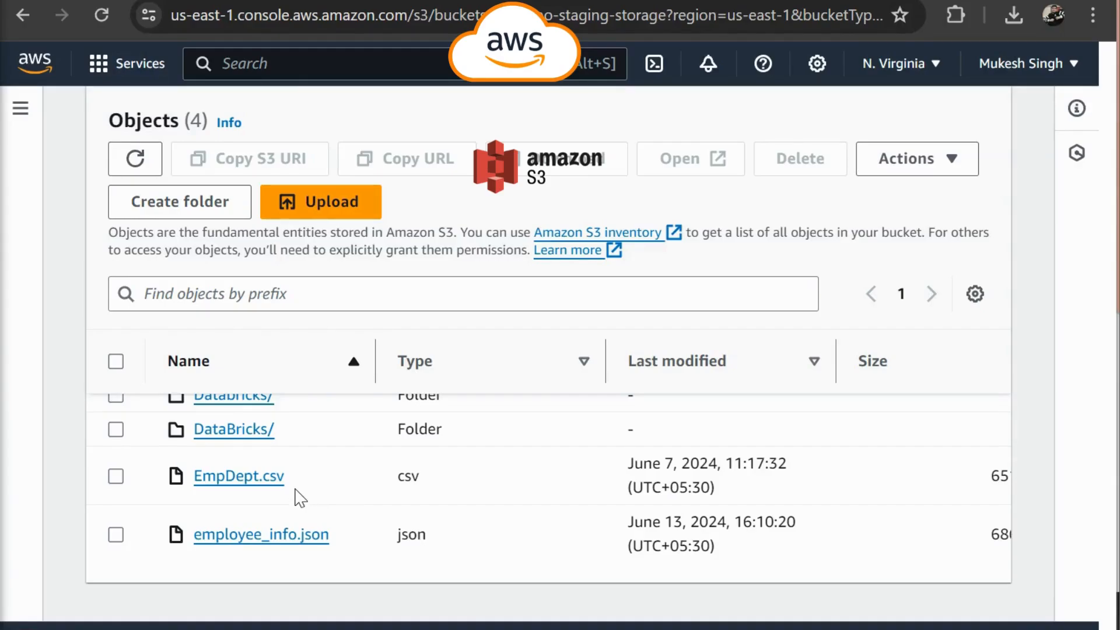
pyautogui.moveTo(323, 558)
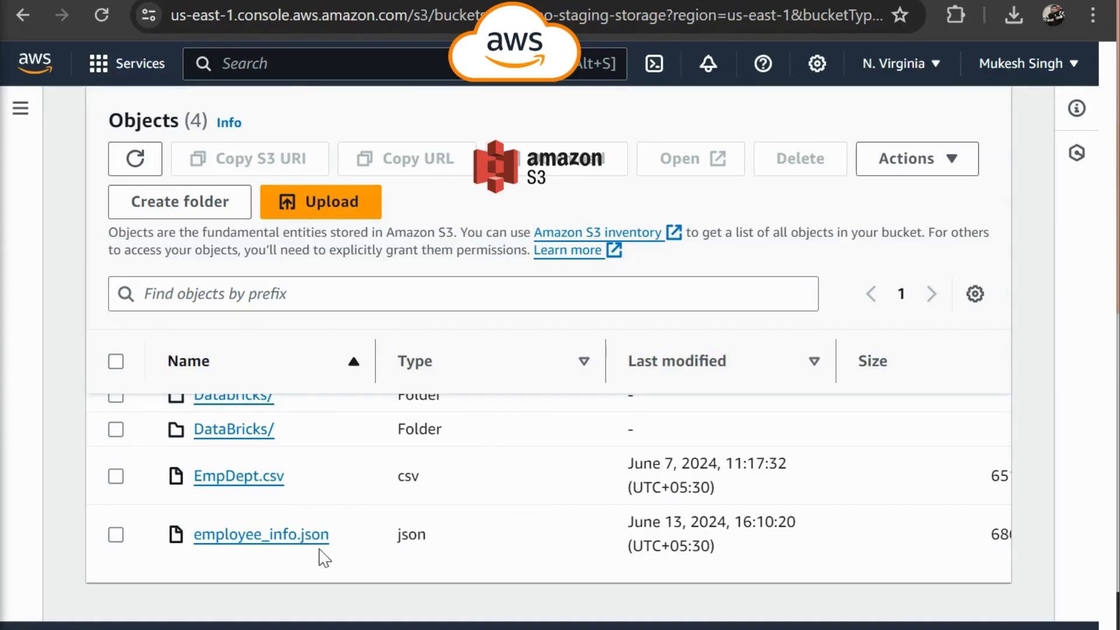
pyautogui.moveTo(494, 550)
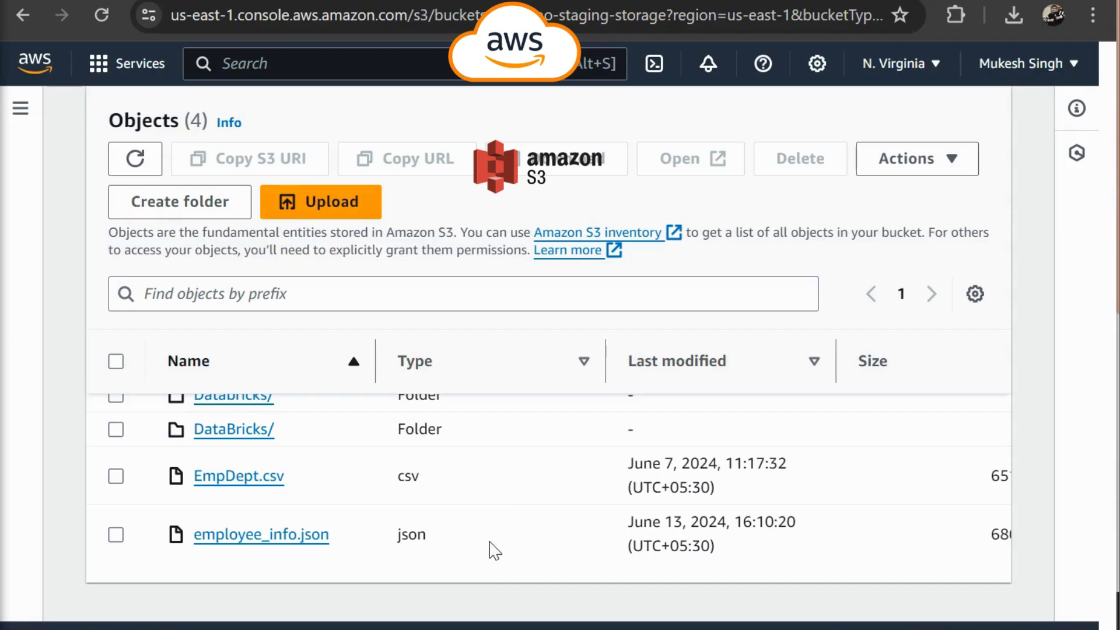
pyautogui.moveTo(510, 543)
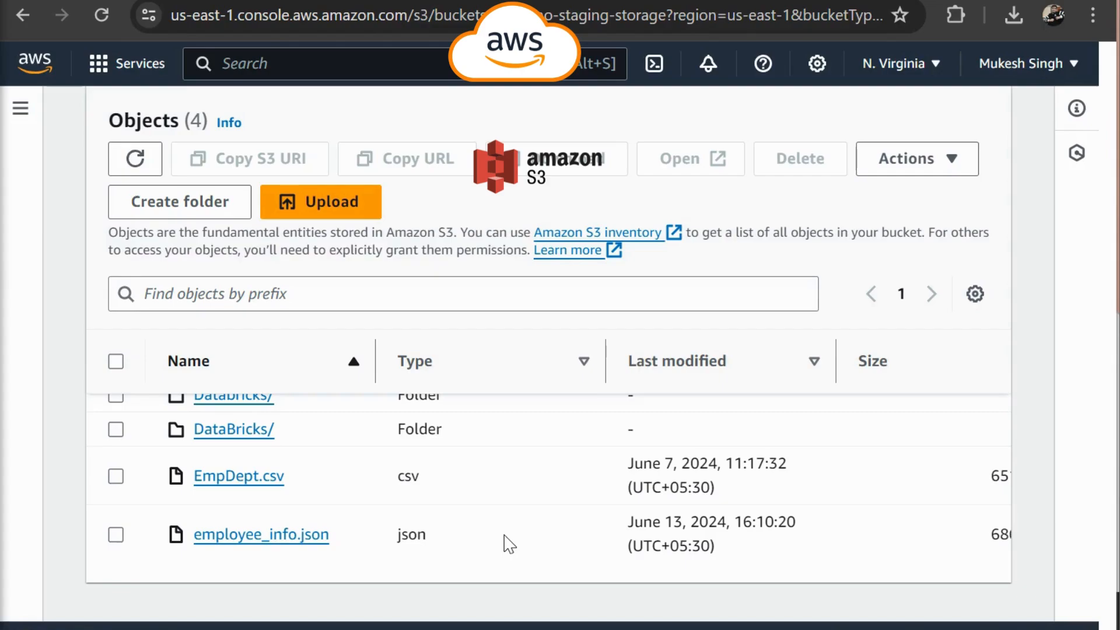
pyautogui.moveTo(868, 497)
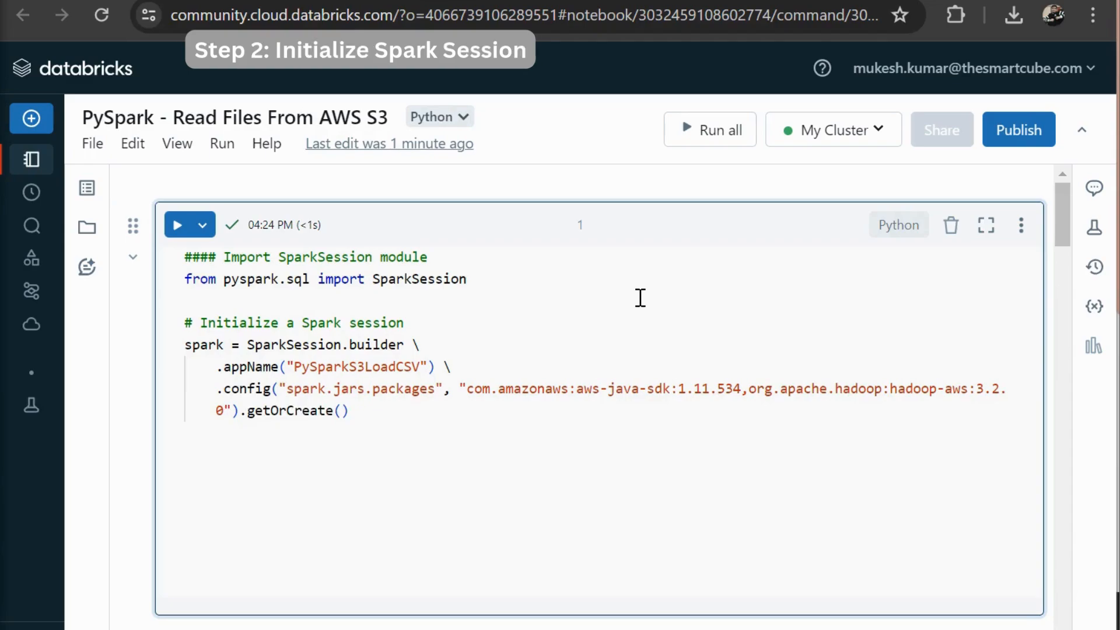
pyautogui.moveTo(399, 415)
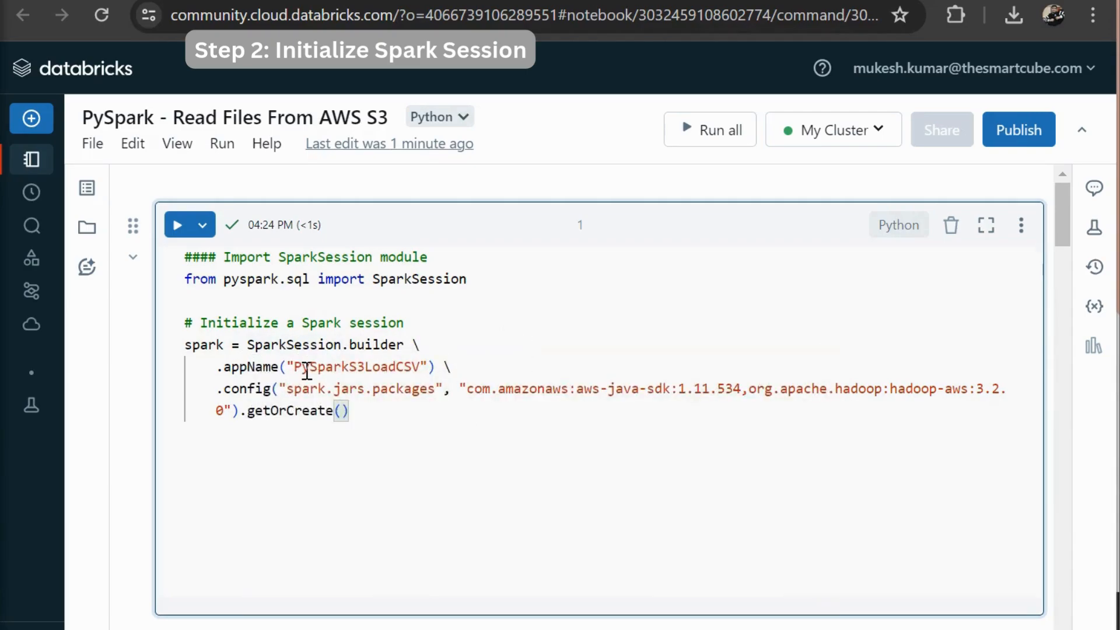
pyautogui.moveTo(235, 389)
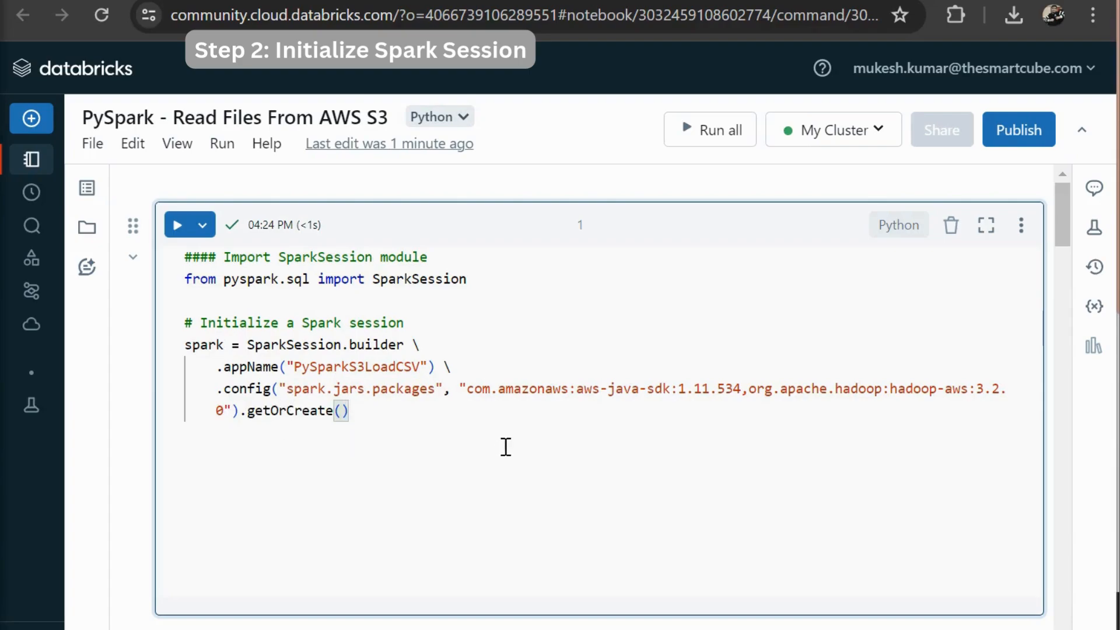
pyautogui.moveTo(437, 422)
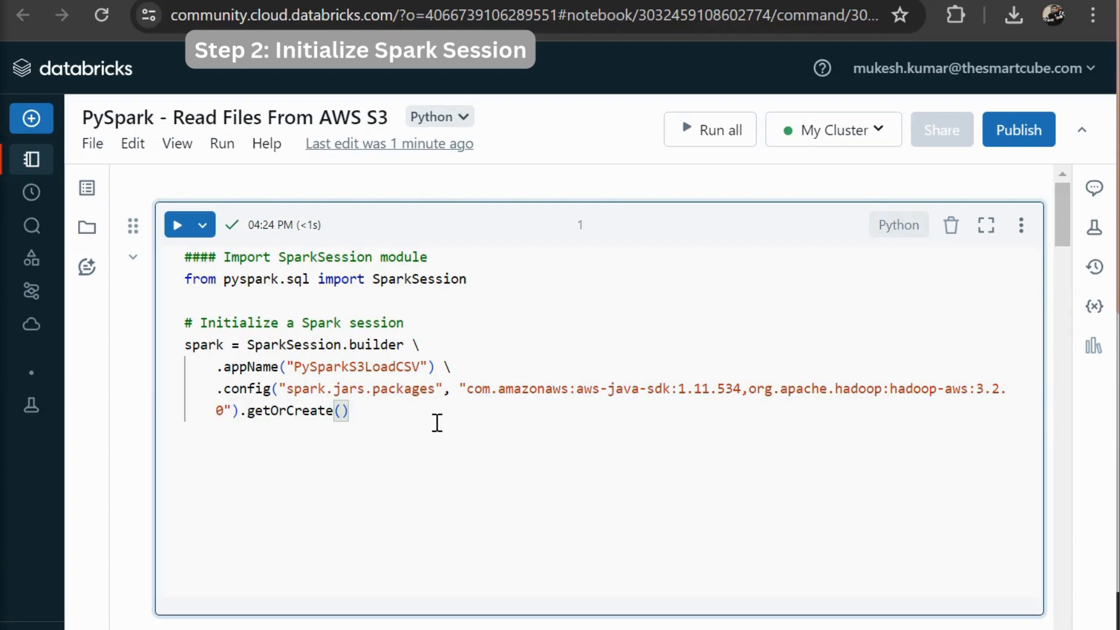
pyautogui.moveTo(579, 397)
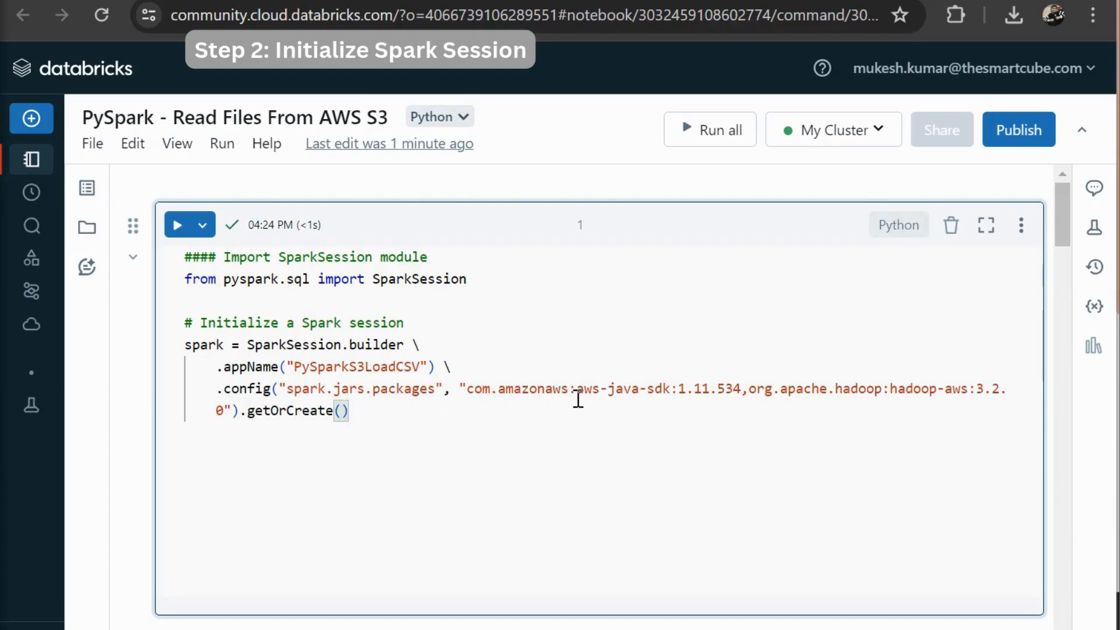
pyautogui.moveTo(528, 456)
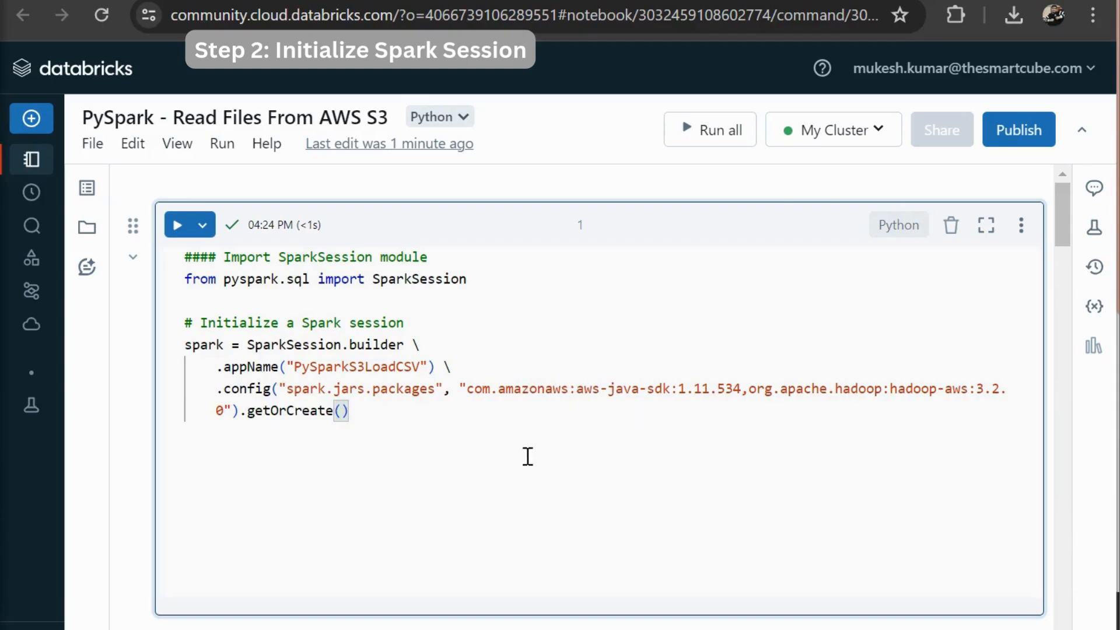
pyautogui.moveTo(495, 423)
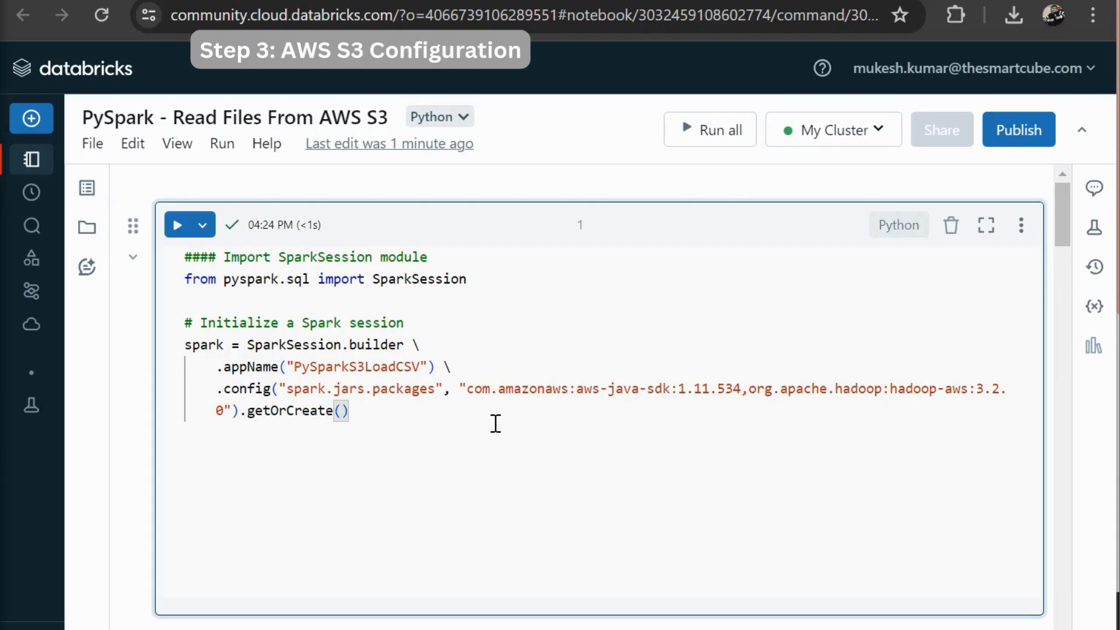
pyautogui.moveTo(500, 428)
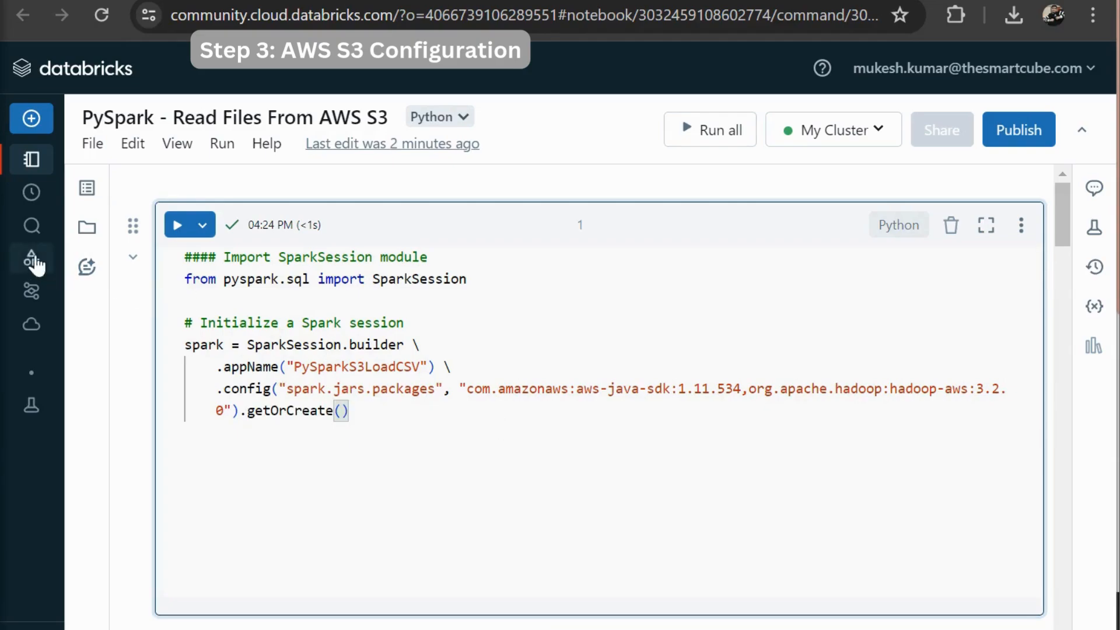
pyautogui.click(32, 259)
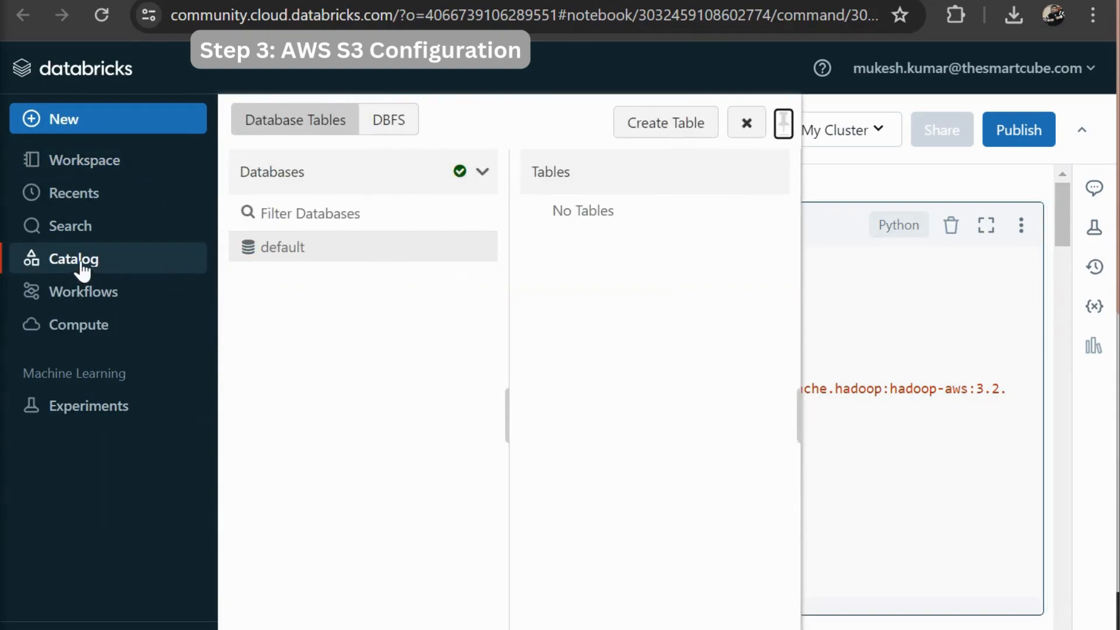
pyautogui.moveTo(390, 119)
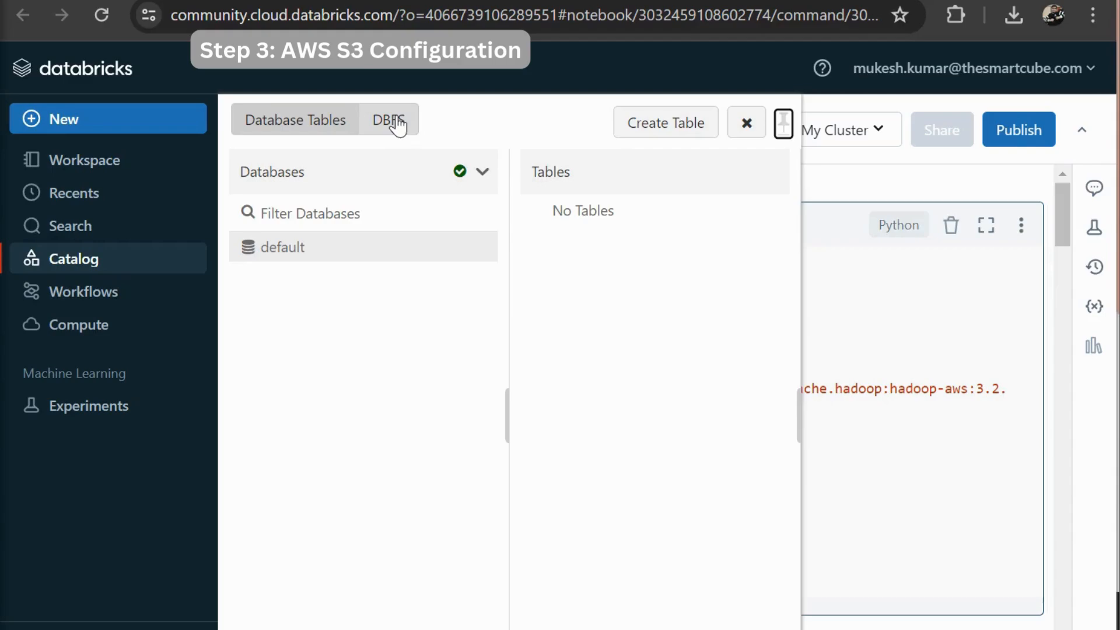
pyautogui.click(388, 119)
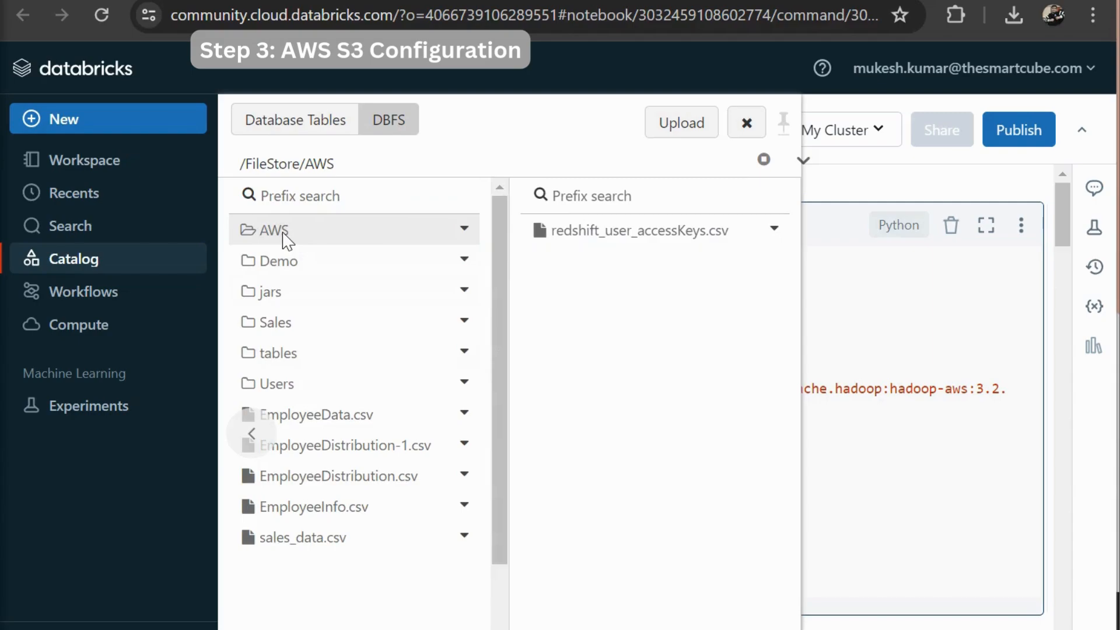
pyautogui.moveTo(596, 258)
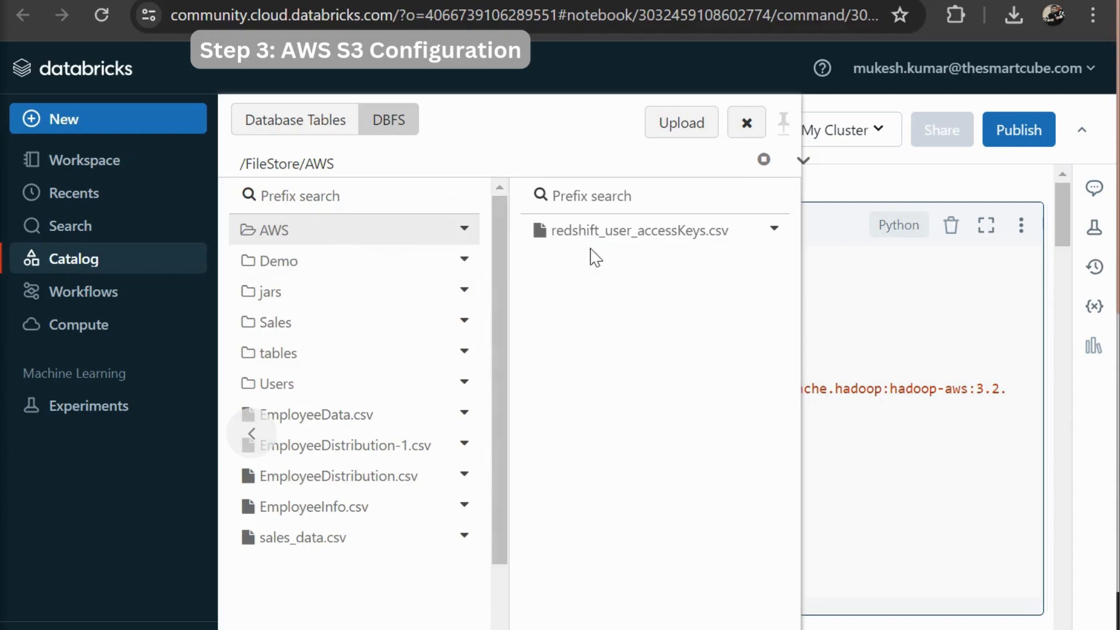
pyautogui.moveTo(638, 230)
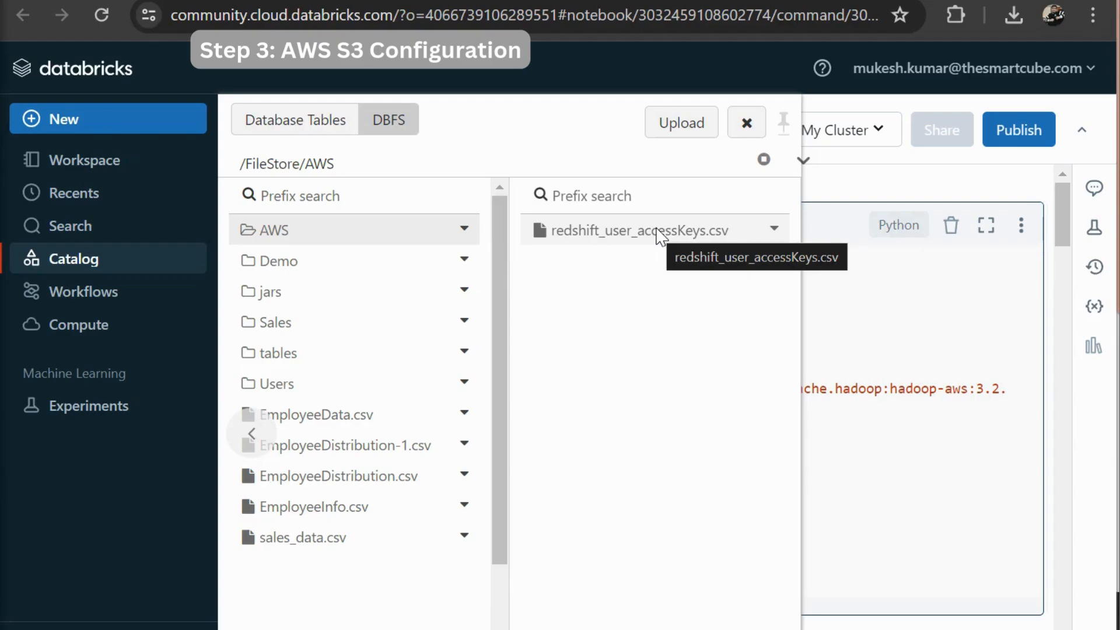
pyautogui.moveTo(908, 339)
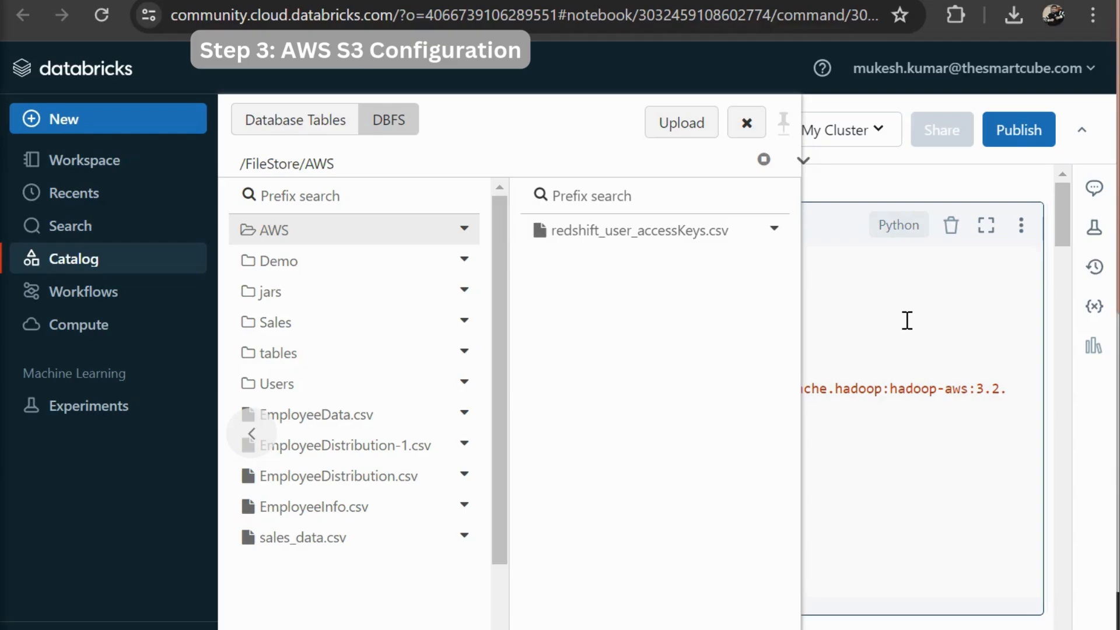
pyautogui.click(746, 123)
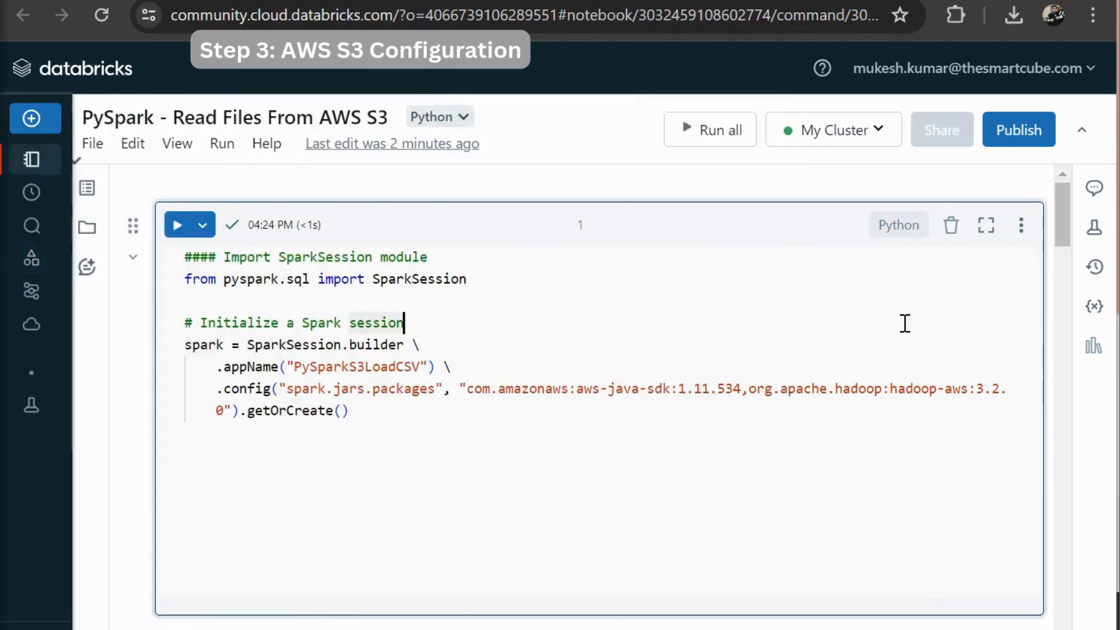
# Scroll to cell 2, which reads redshift_user_accessKeys.csv from DBFS and prints its schema.
pyautogui.scroll(-3)
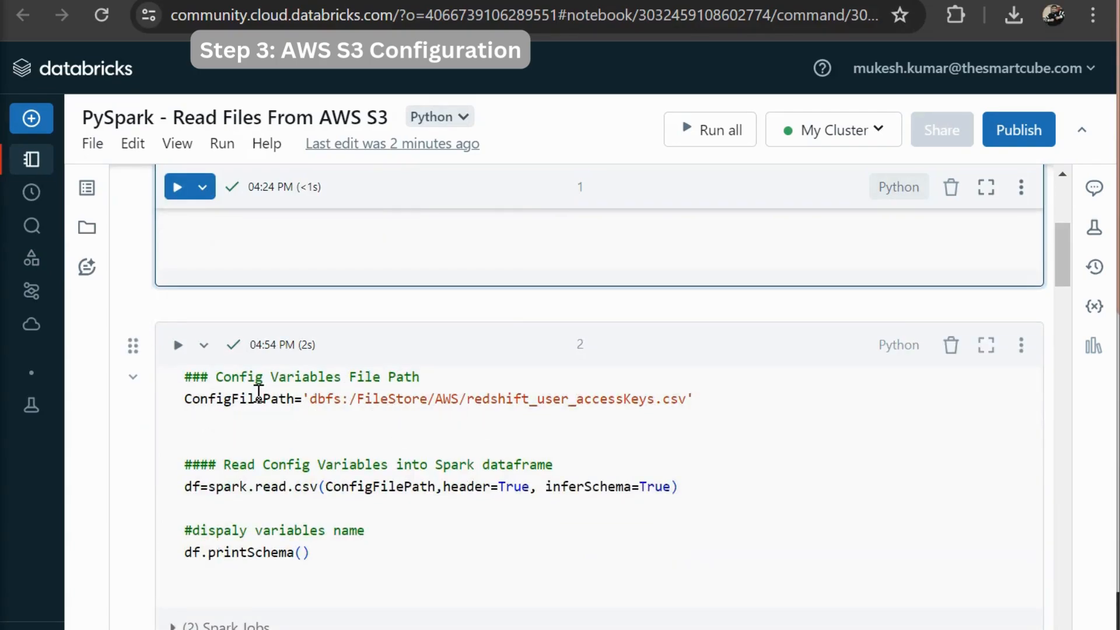
pyautogui.moveTo(546, 413)
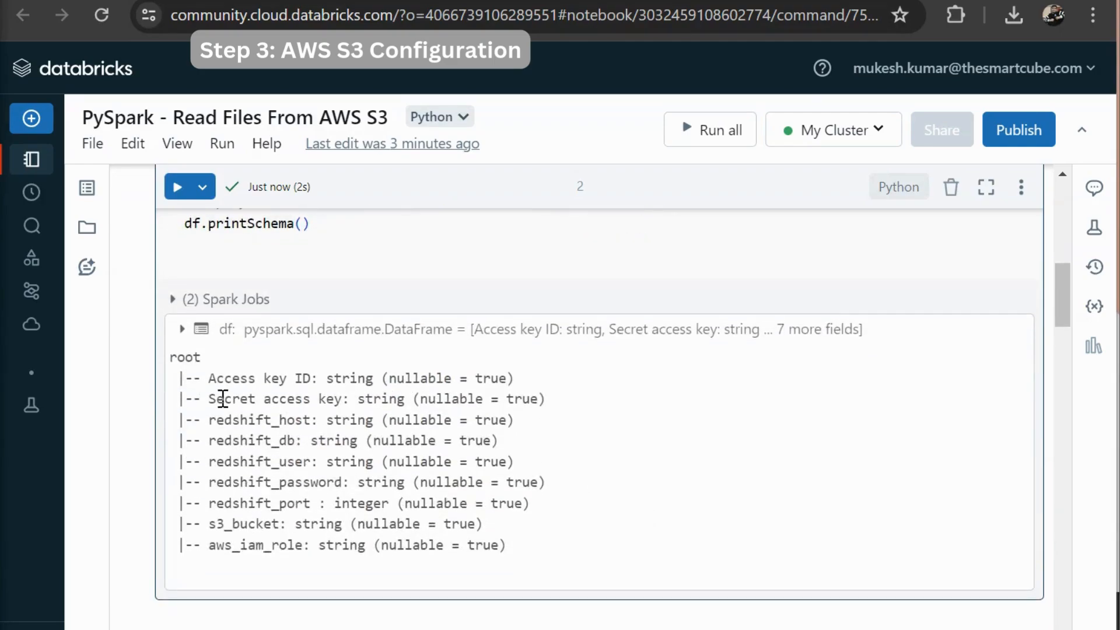
pyautogui.moveTo(260, 422)
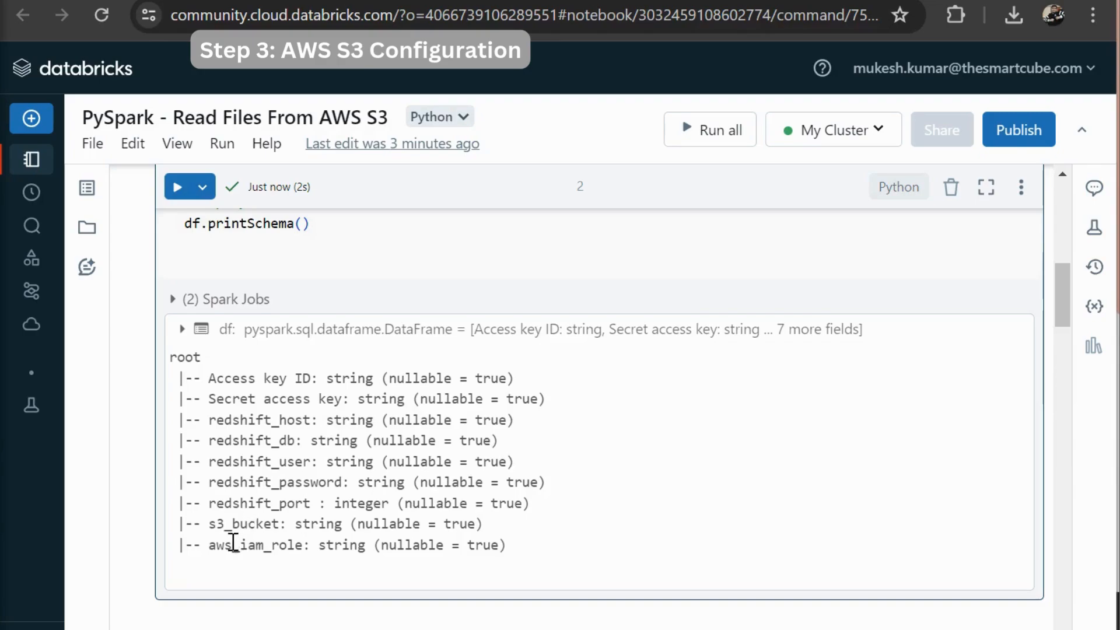
pyautogui.moveTo(228, 566)
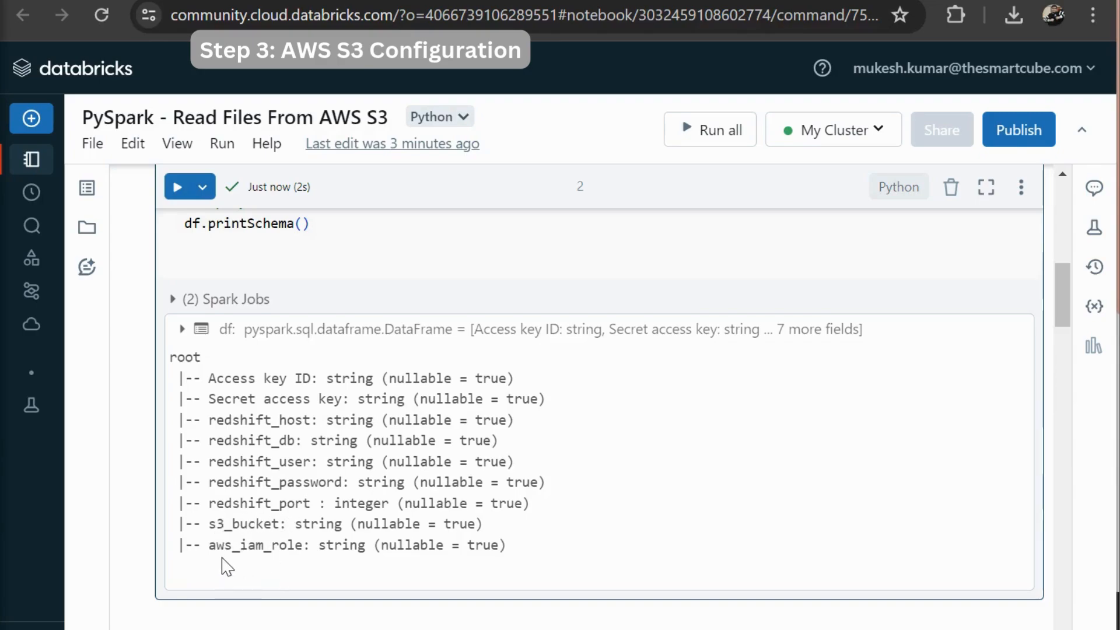
pyautogui.moveTo(244, 556)
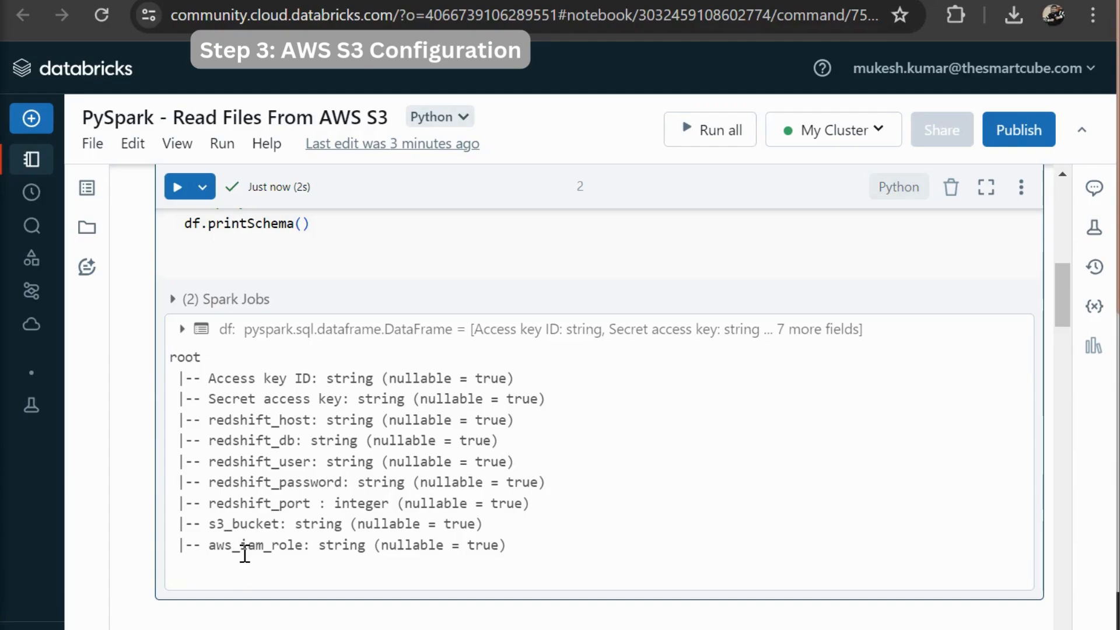
pyautogui.moveTo(556, 561)
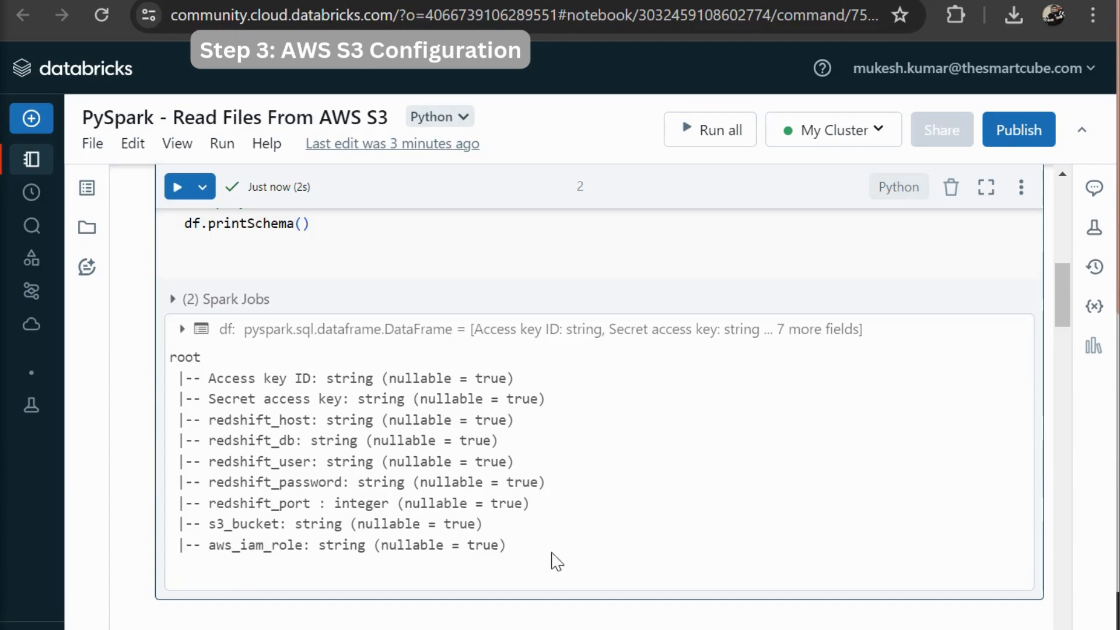
# Scroll to cell 3, which reads the access keys and S3 bucket name into variables.
pyautogui.scroll(-3)
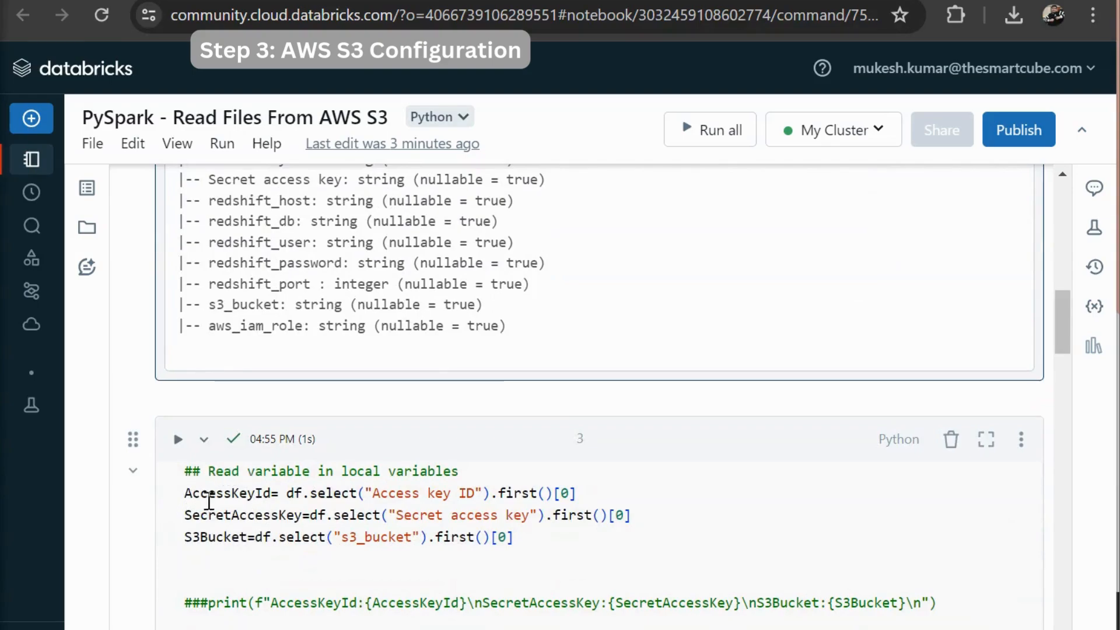
pyautogui.moveTo(336, 501)
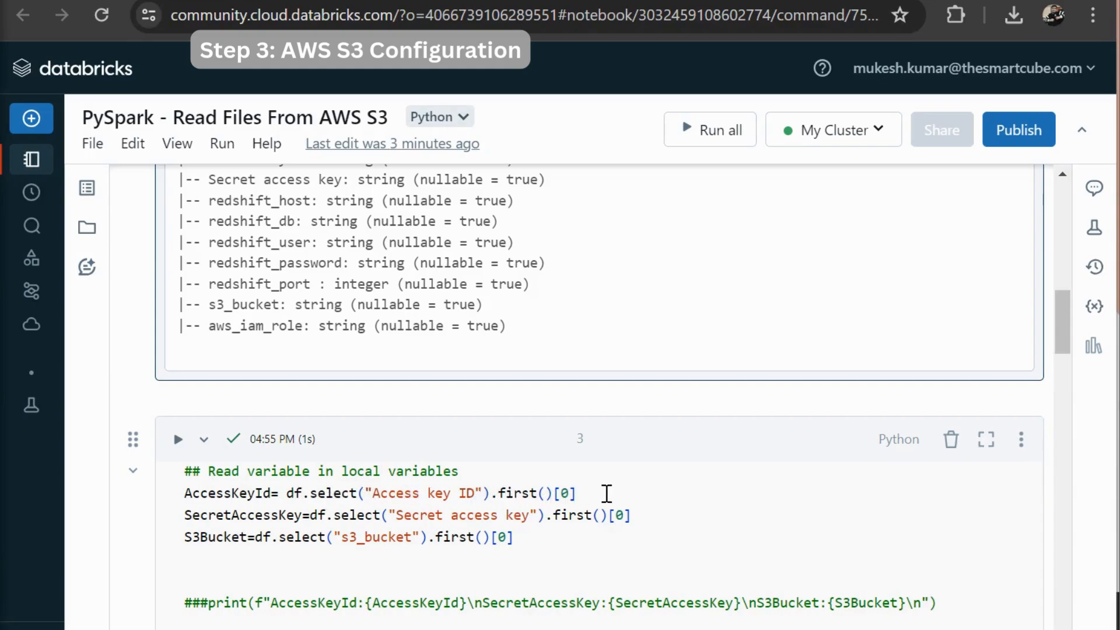
pyautogui.moveTo(333, 525)
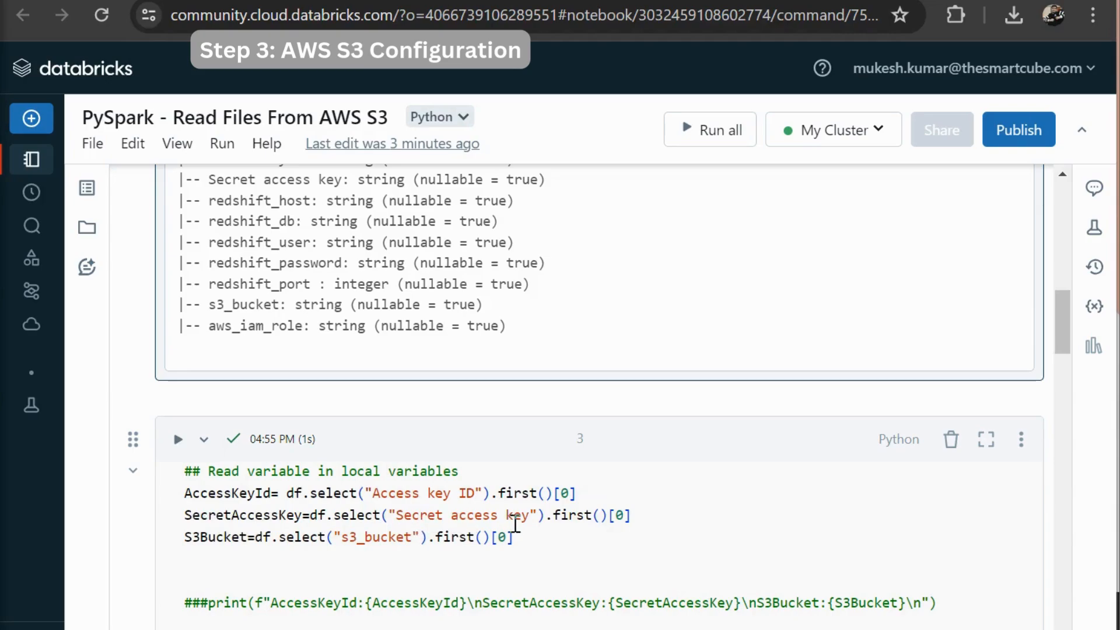
pyautogui.moveTo(292, 521)
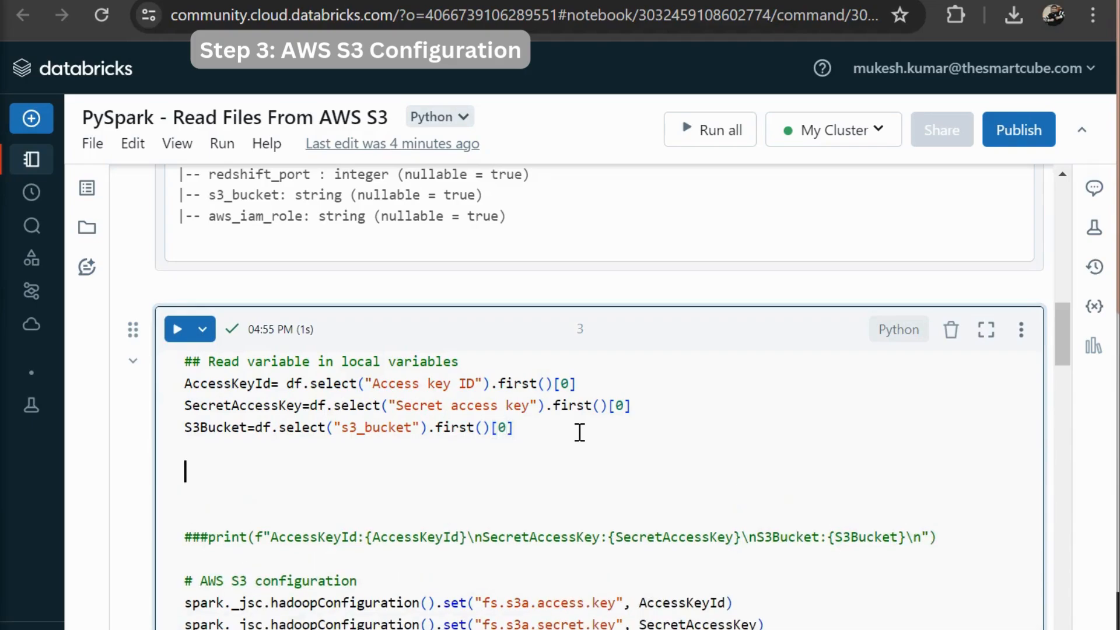
# Add print(S3Bucket) to cell 3 and run the cell to show the bucket name.
pyautogui.write('print(')
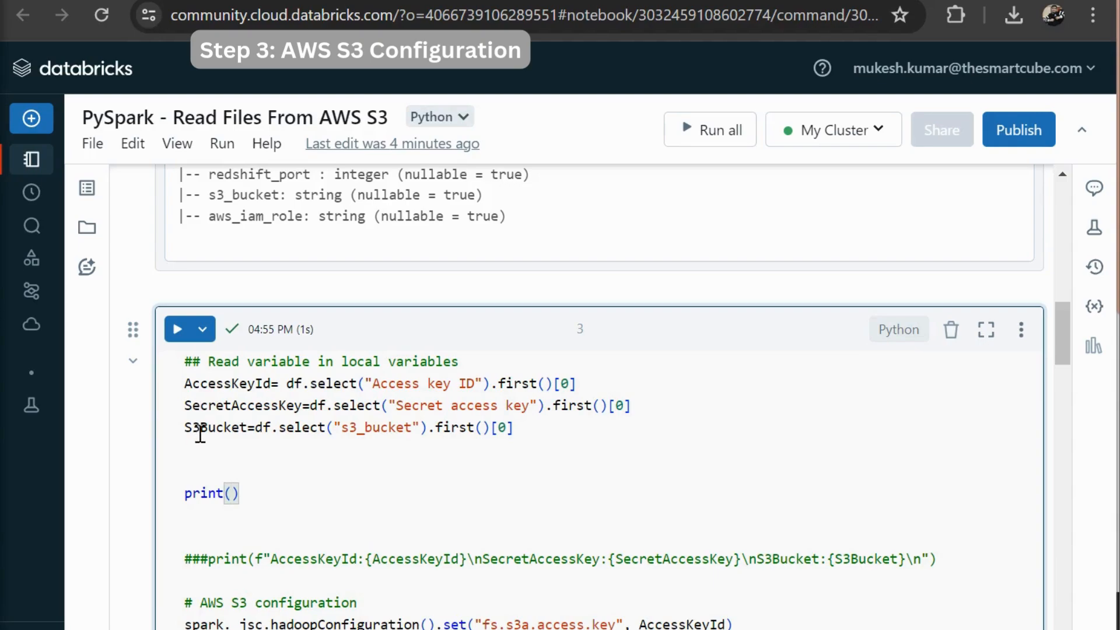
pyautogui.doubleClick(214, 427)
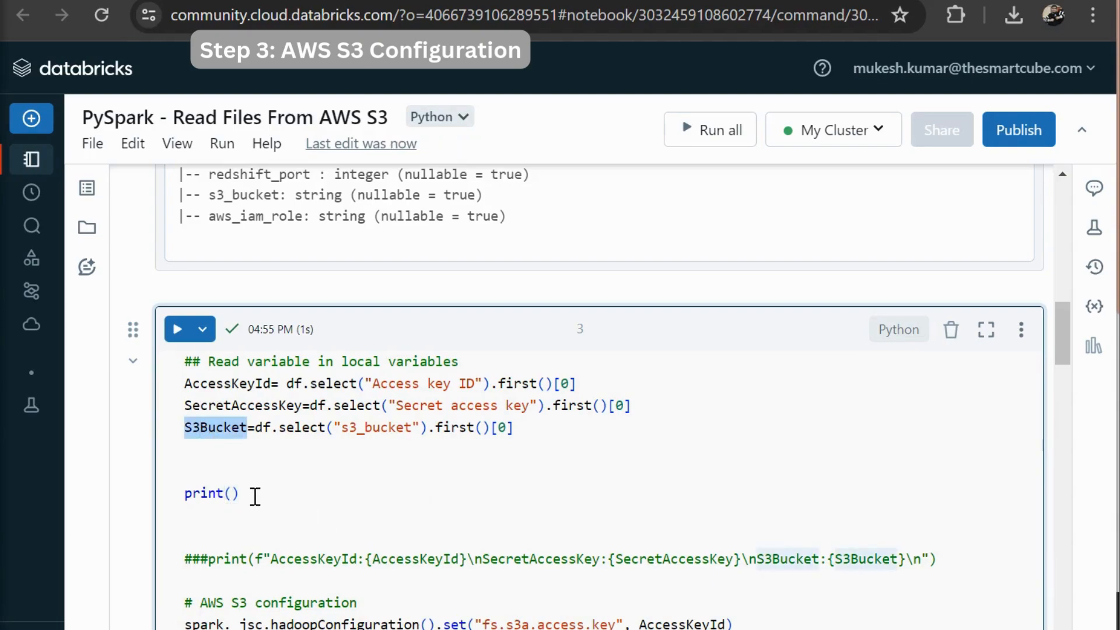
pyautogui.write('S3Bucket')
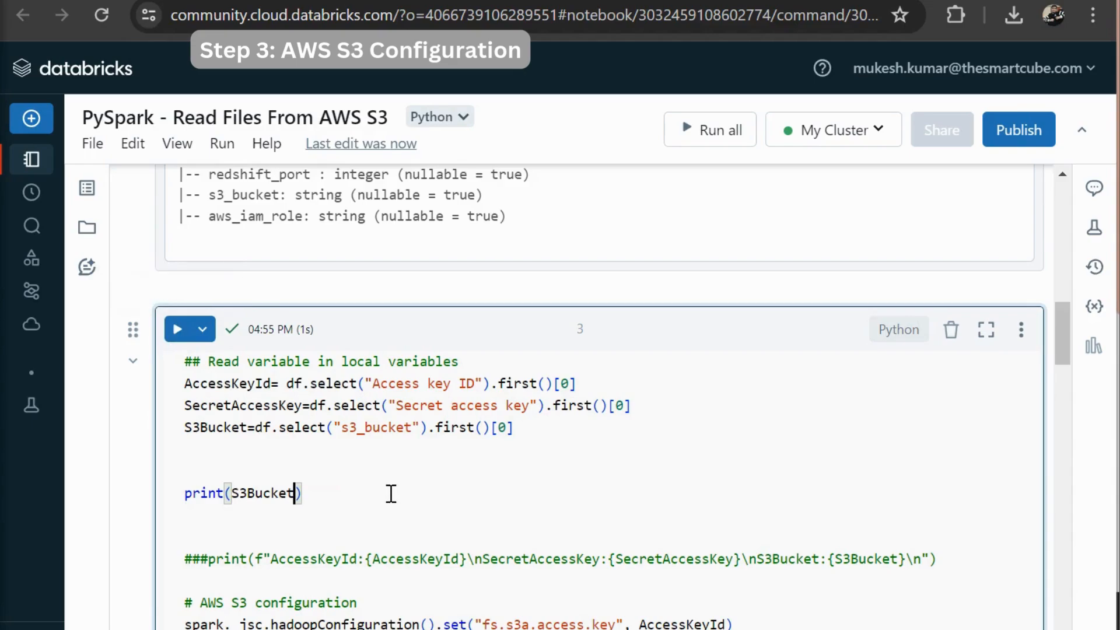
pyautogui.scroll(-3)
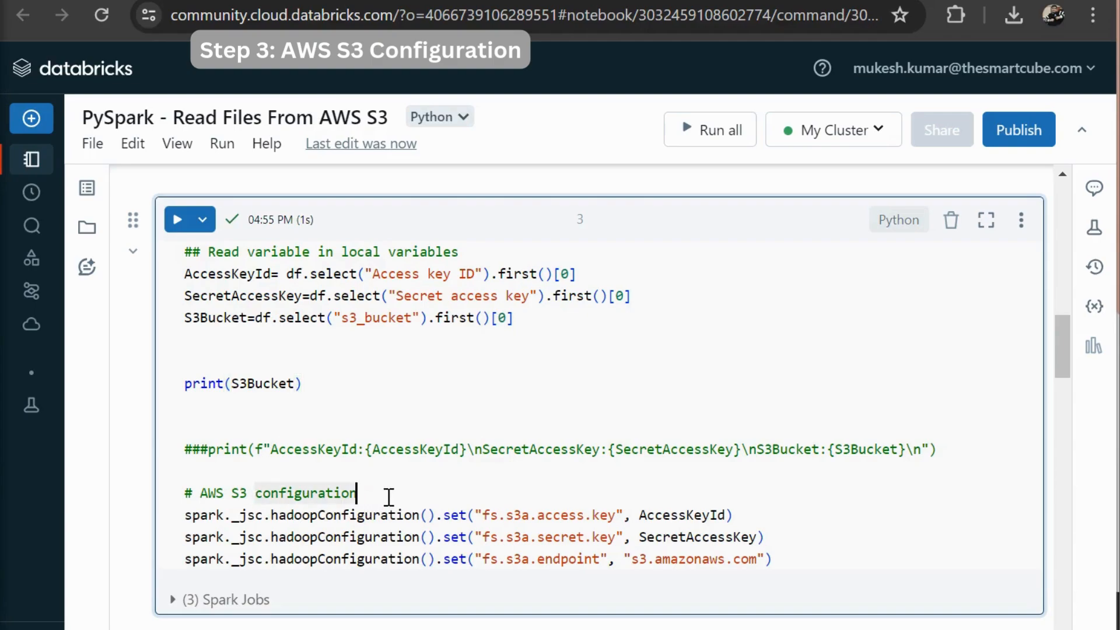
pyautogui.moveTo(175, 525)
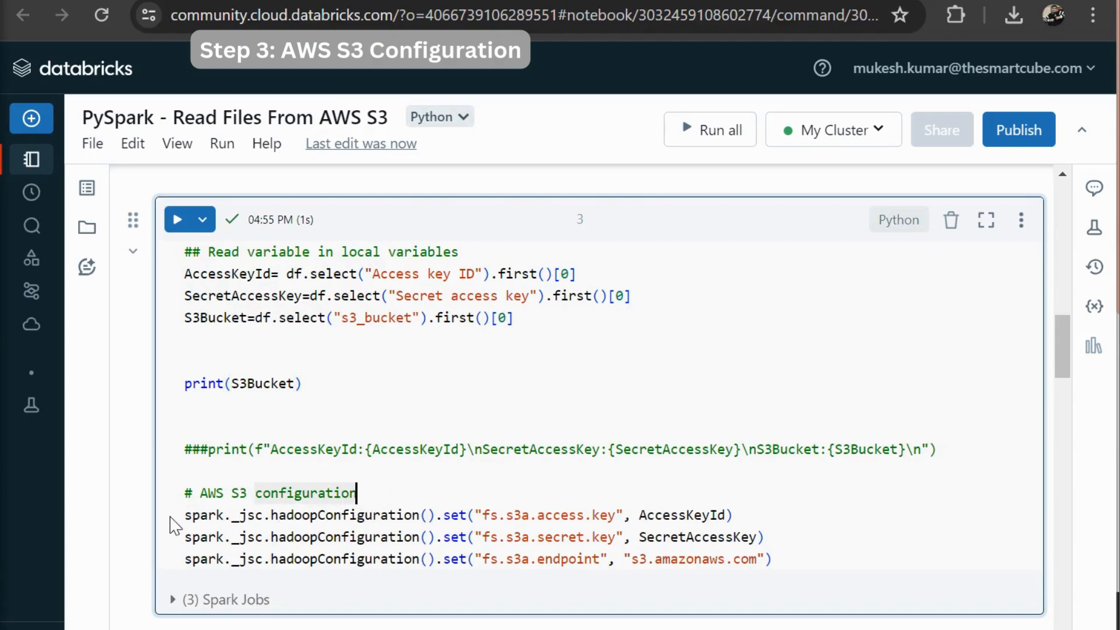
pyautogui.moveTo(253, 528)
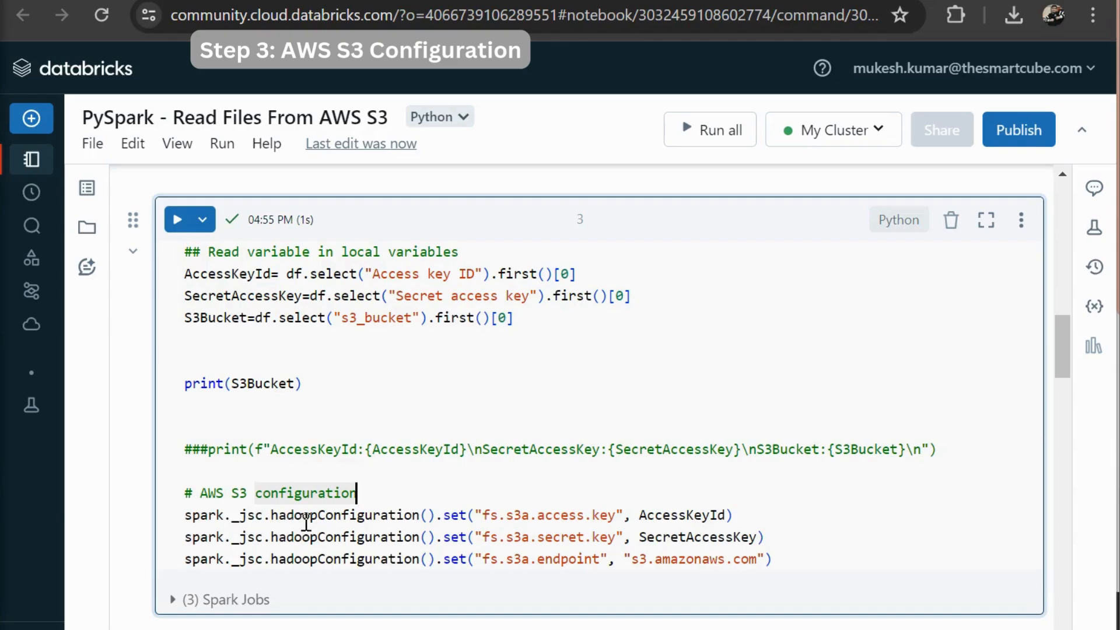
pyautogui.moveTo(579, 528)
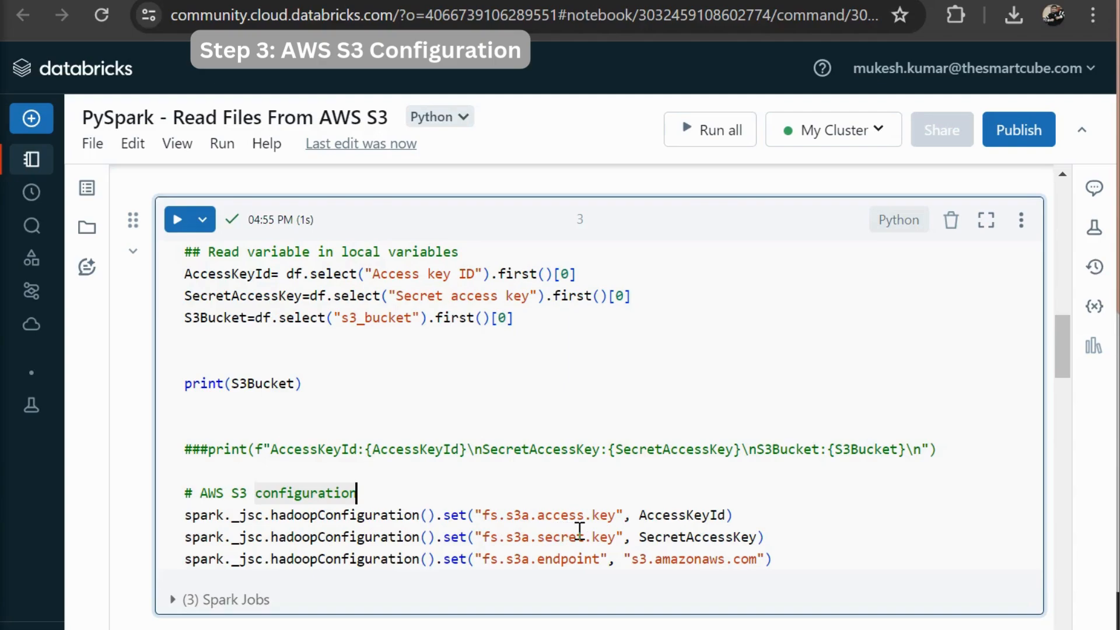
pyautogui.moveTo(578, 541)
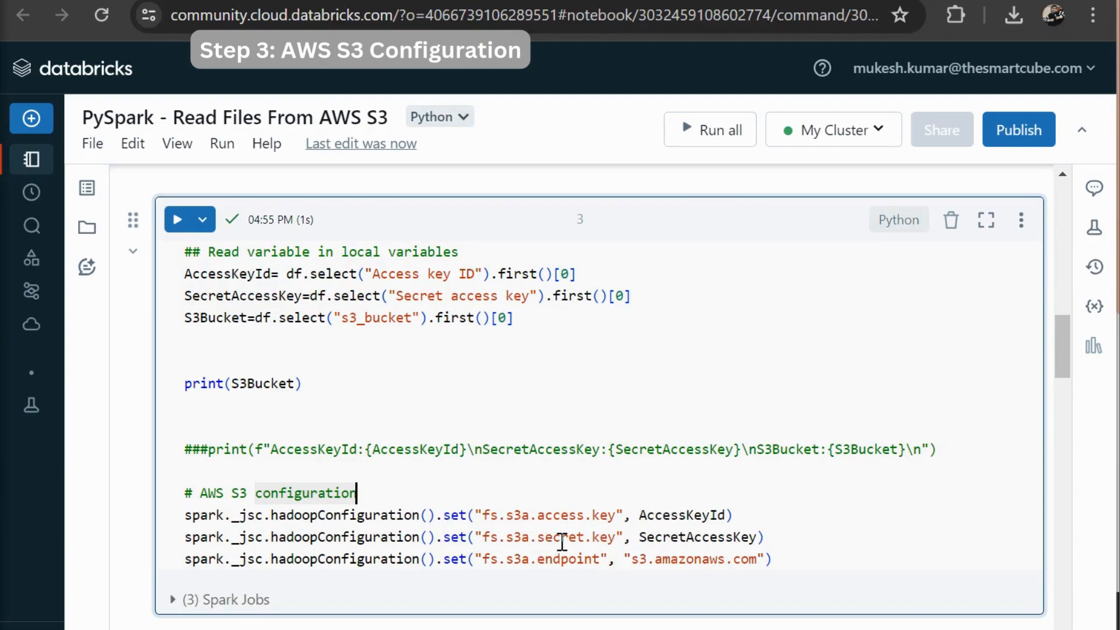
pyautogui.moveTo(457, 583)
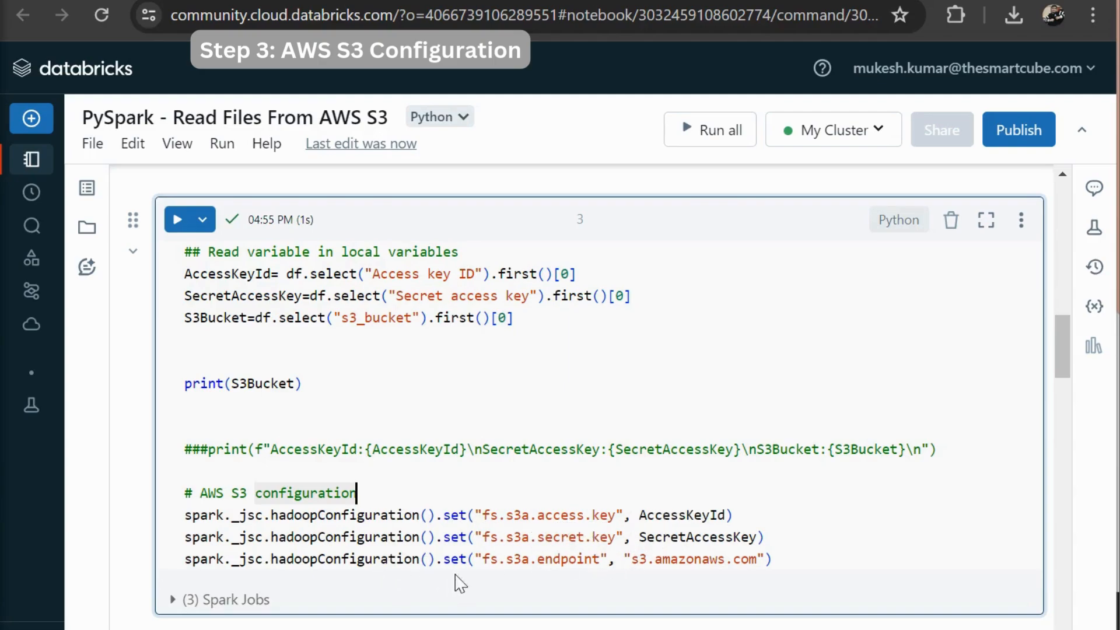
pyautogui.moveTo(598, 568)
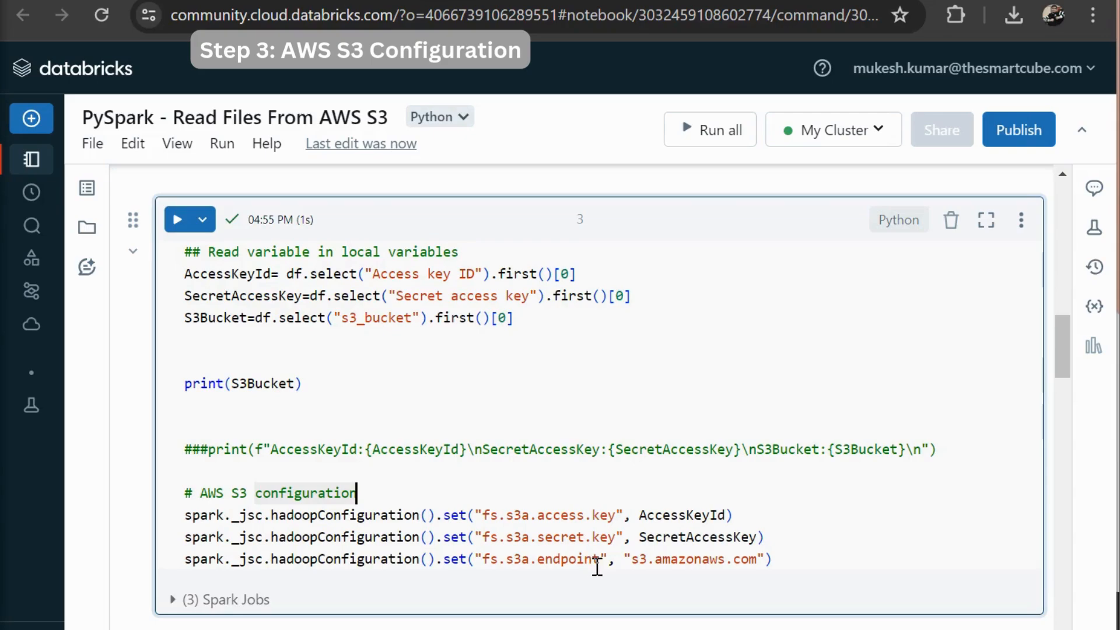
pyautogui.moveTo(664, 566)
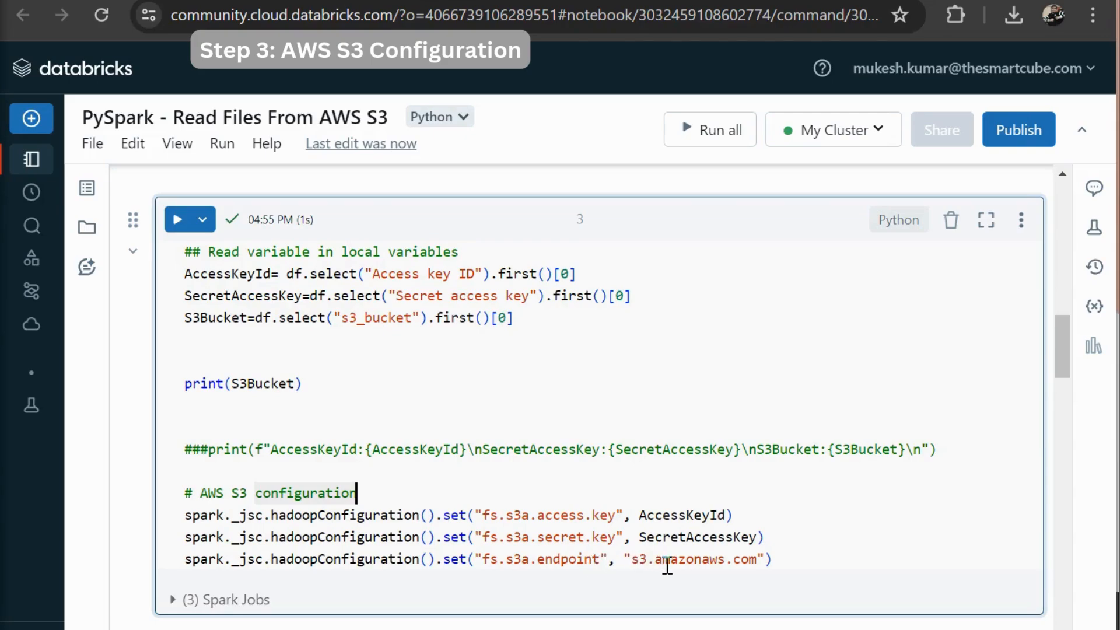
pyautogui.moveTo(821, 558)
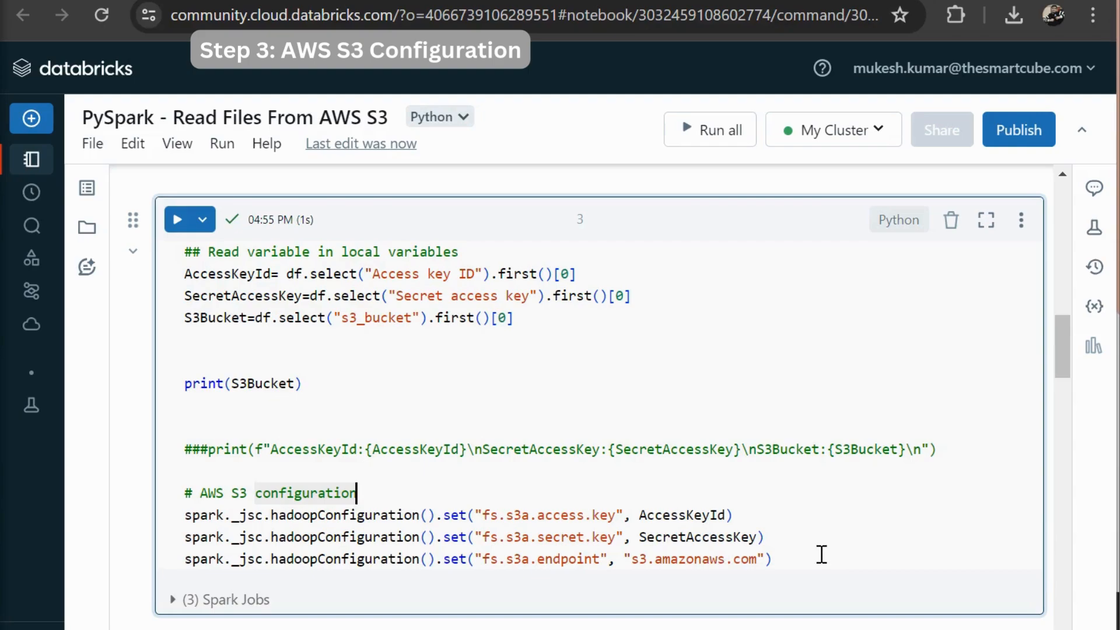
pyautogui.click(178, 220)
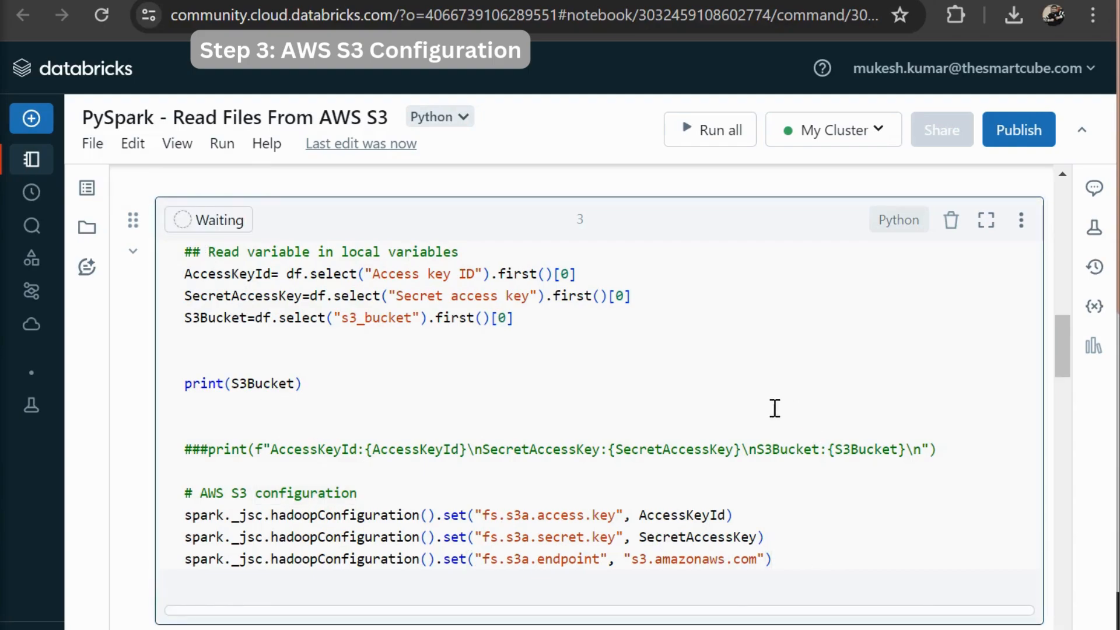
# Let cell 3 finish, then view the s3-demo-staging-storage bucket's objects in the S3 console.
pyautogui.click(178, 219)
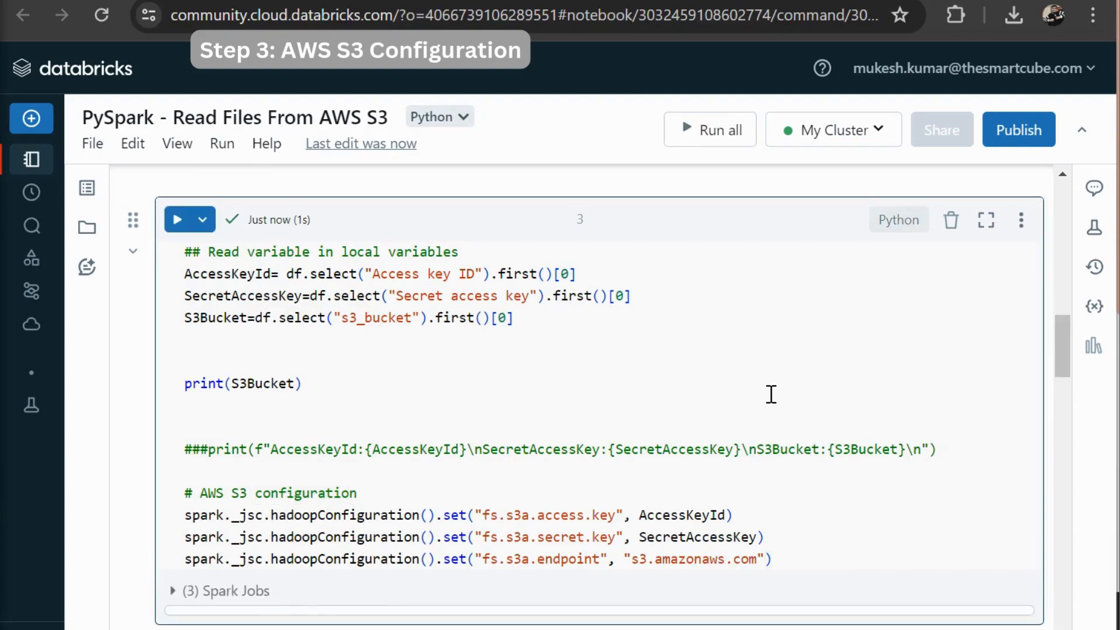
pyautogui.scroll(-3)
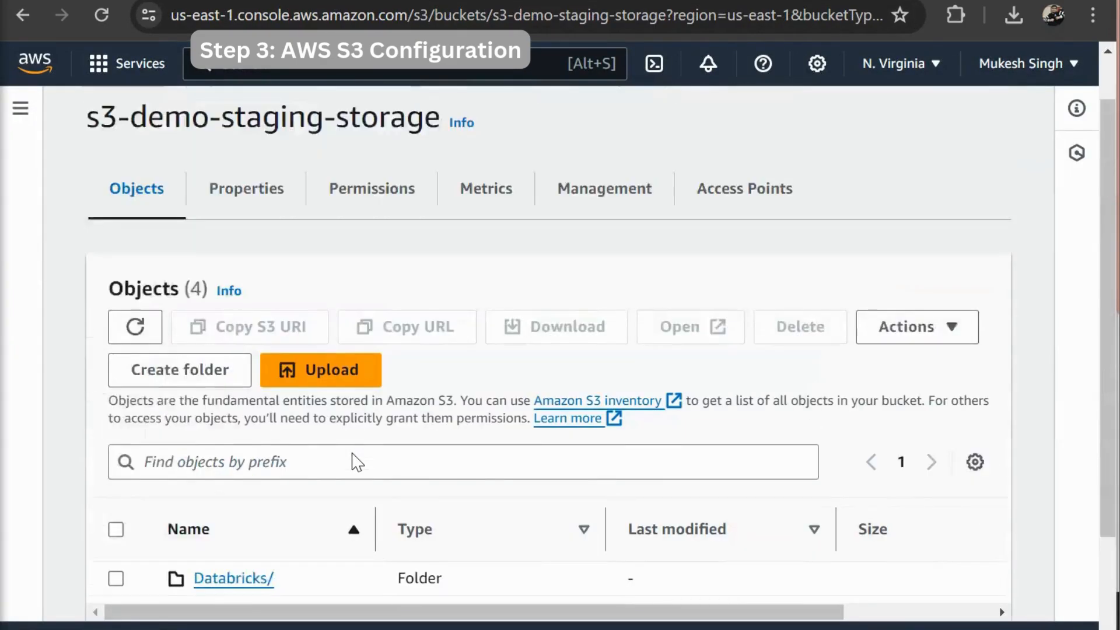
# Open the EmpDept.csv object's Properties page in the S3 console to see its S3 URI.
pyautogui.scroll(3)
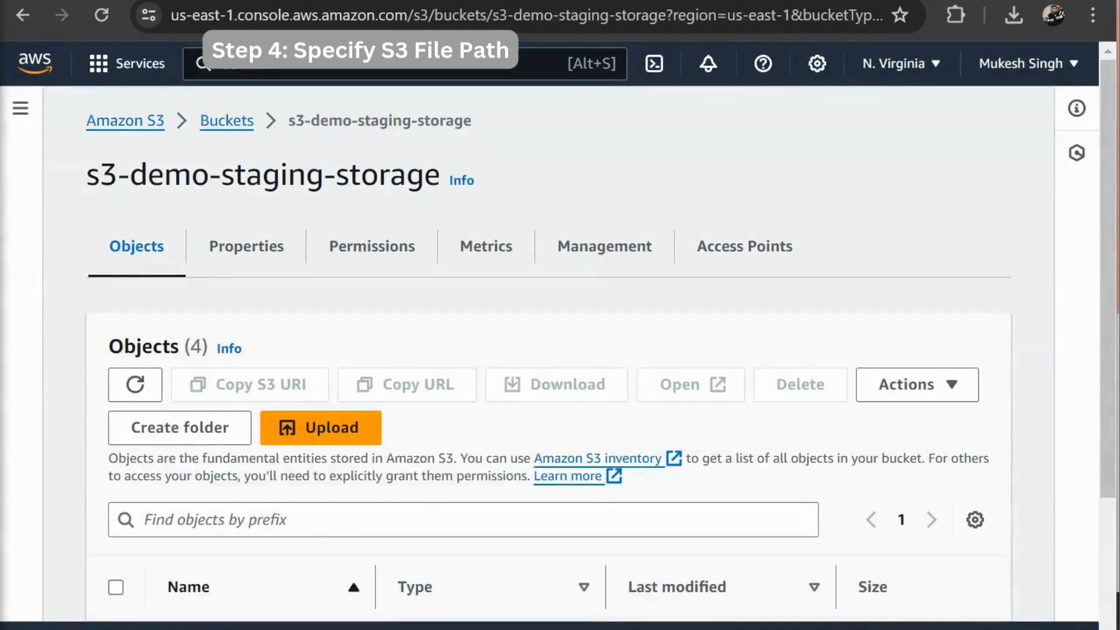
pyautogui.scroll(-3)
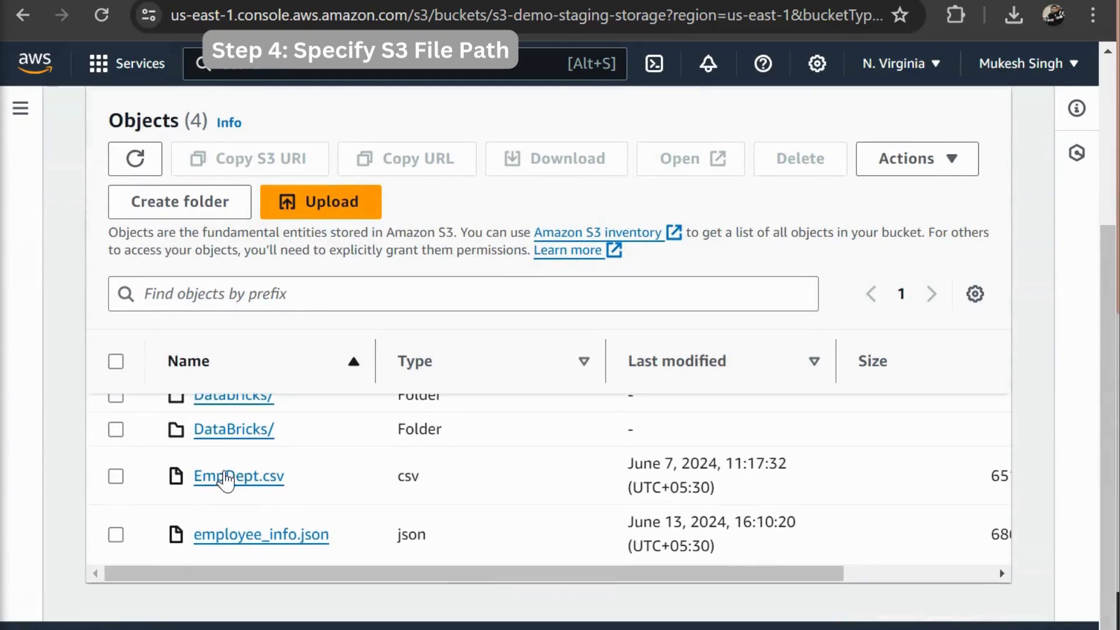
pyautogui.click(238, 476)
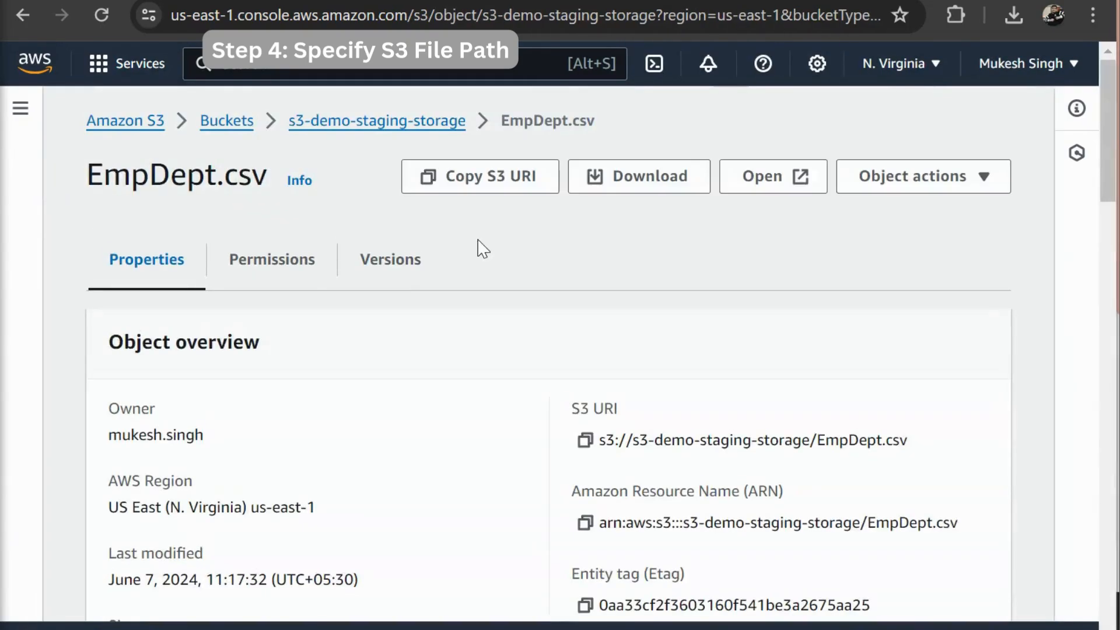
pyautogui.scroll(-3)
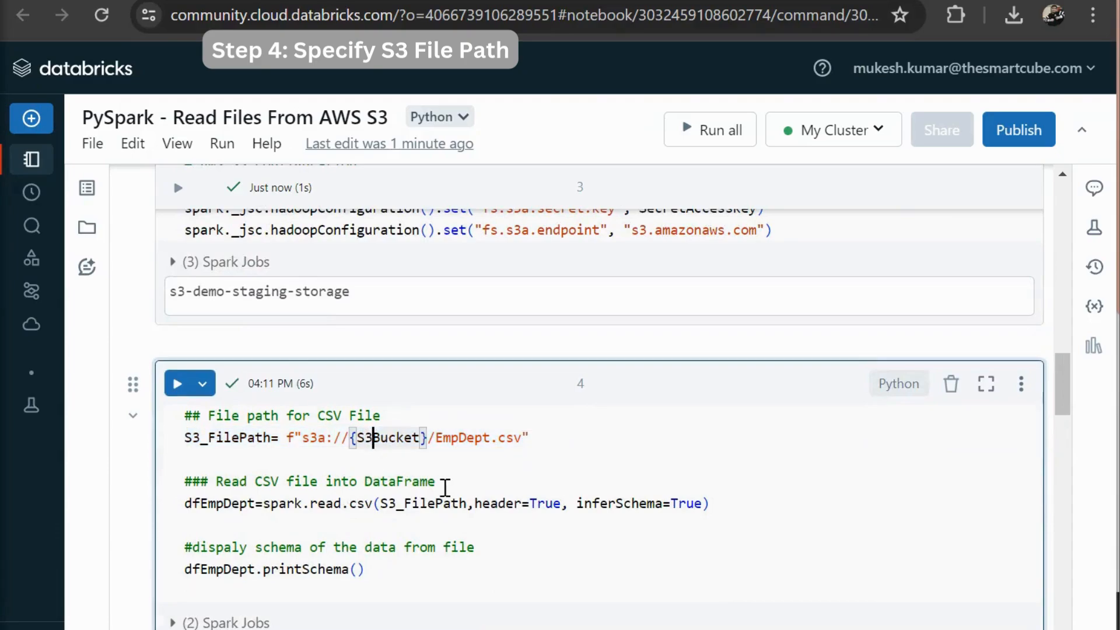
pyautogui.moveTo(364, 447)
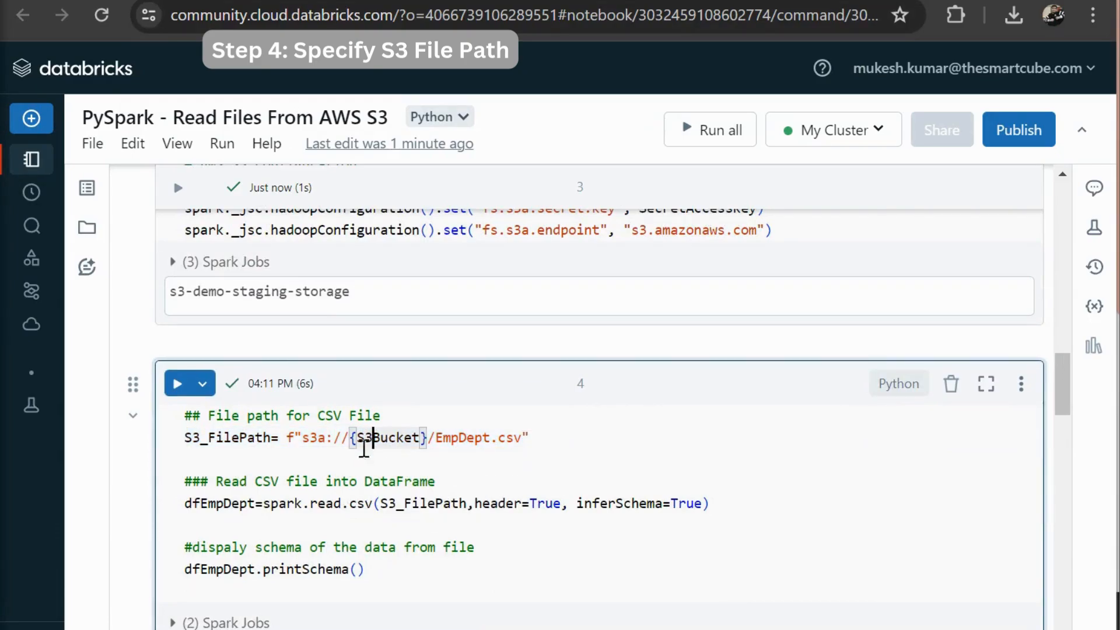
pyautogui.moveTo(591, 275)
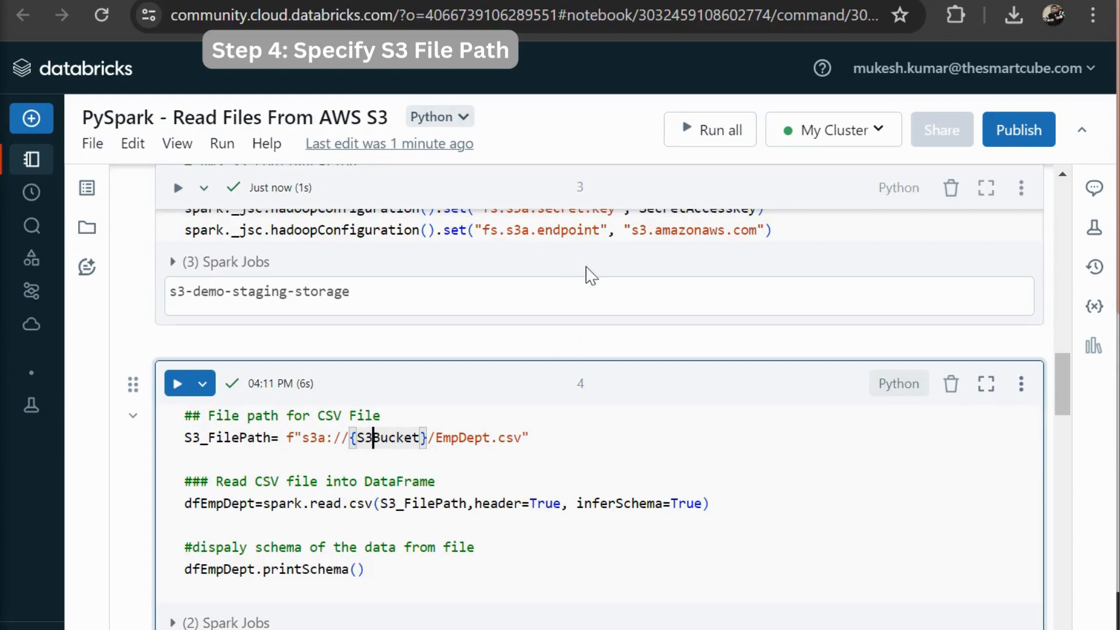
pyautogui.moveTo(583, 460)
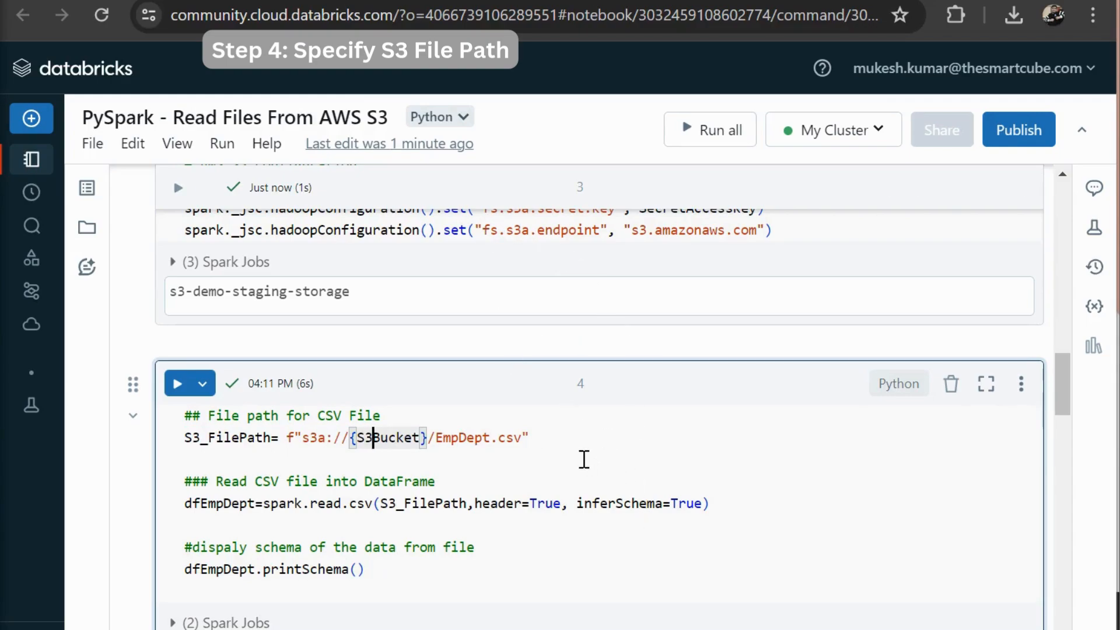
pyautogui.moveTo(390, 448)
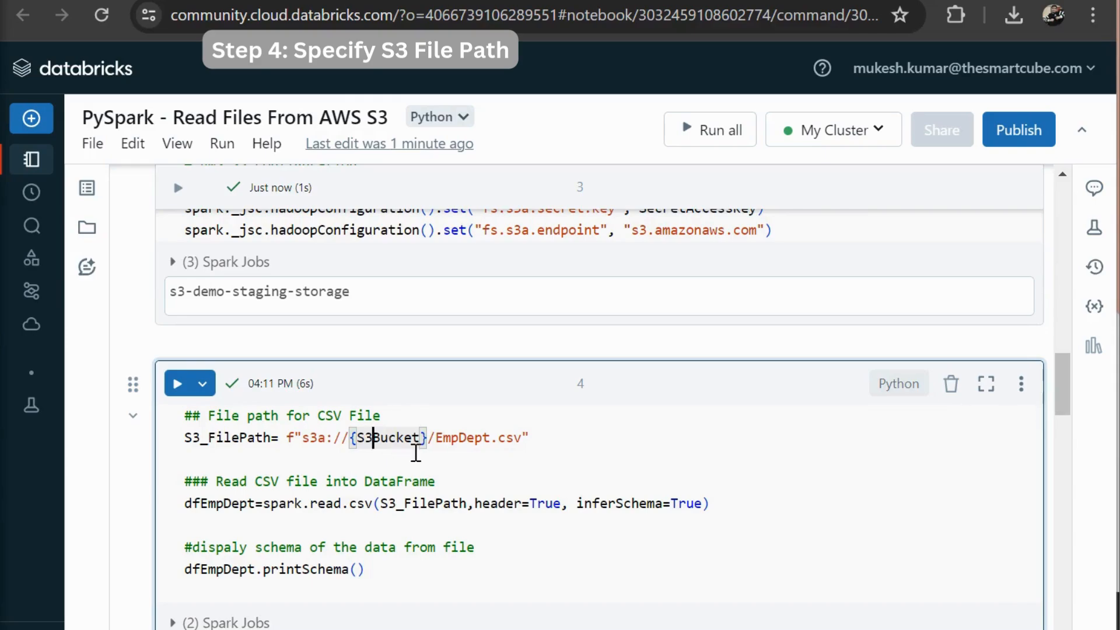
pyautogui.scroll(3)
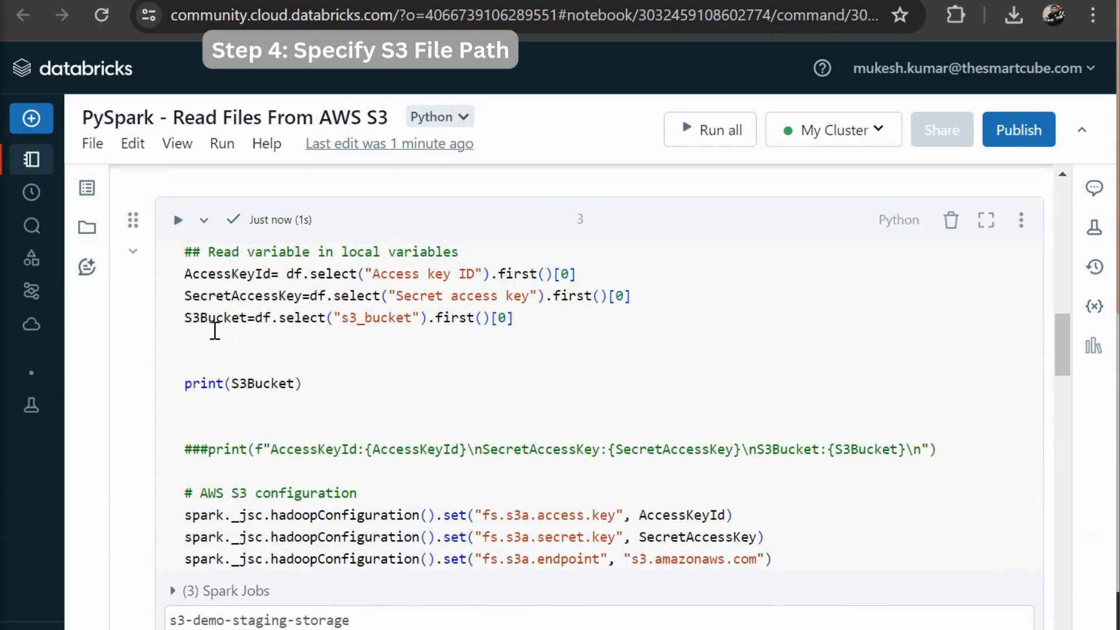
pyautogui.scroll(-3)
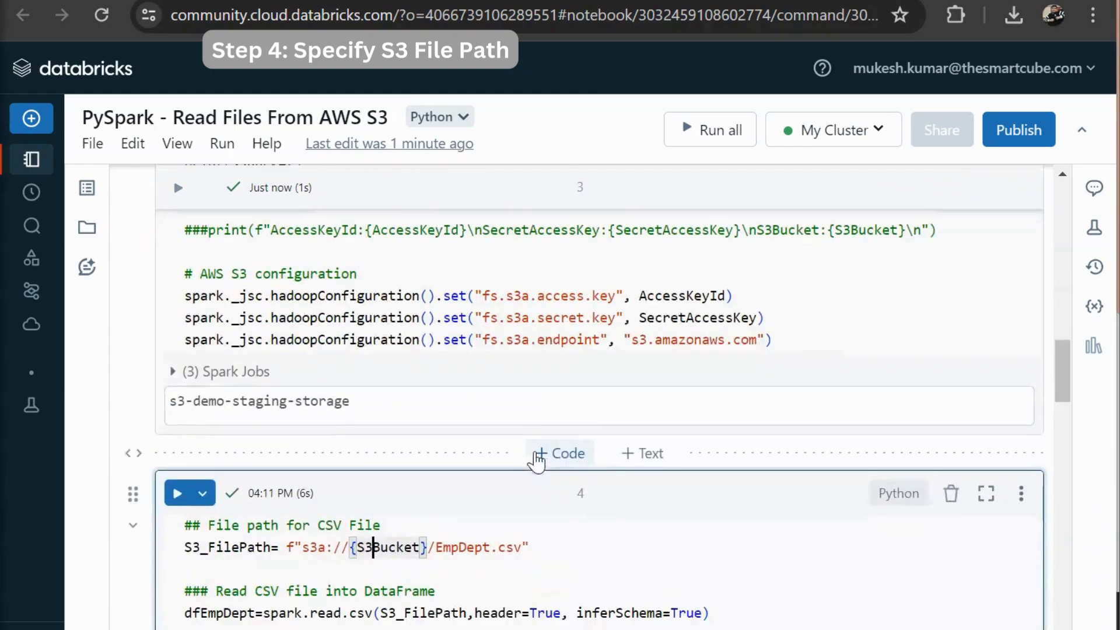
pyautogui.scroll(-3)
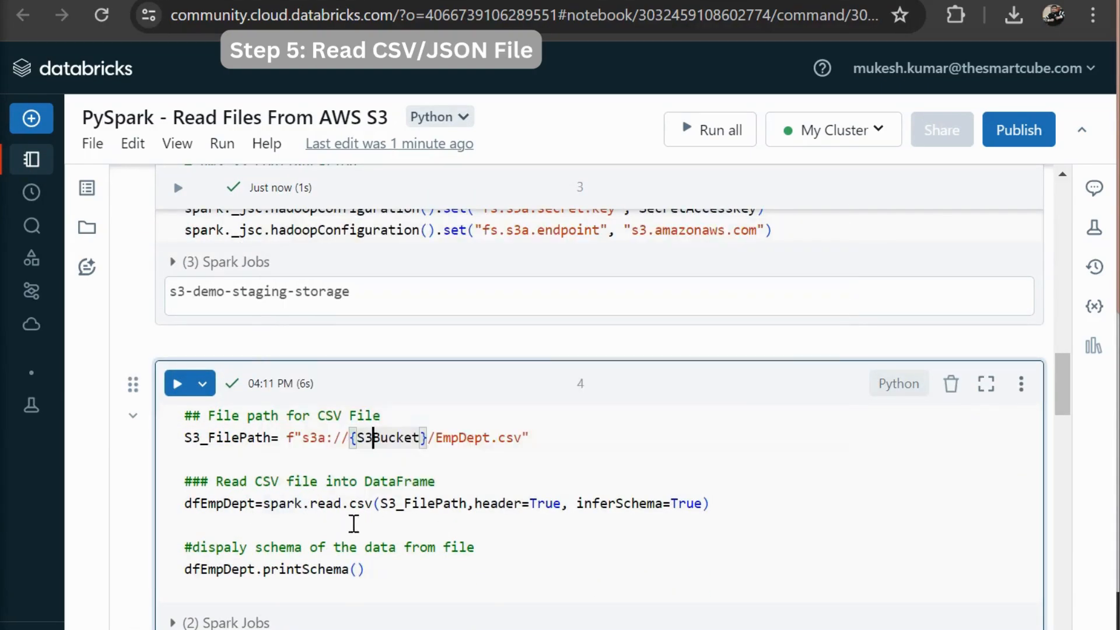
pyautogui.moveTo(346, 510)
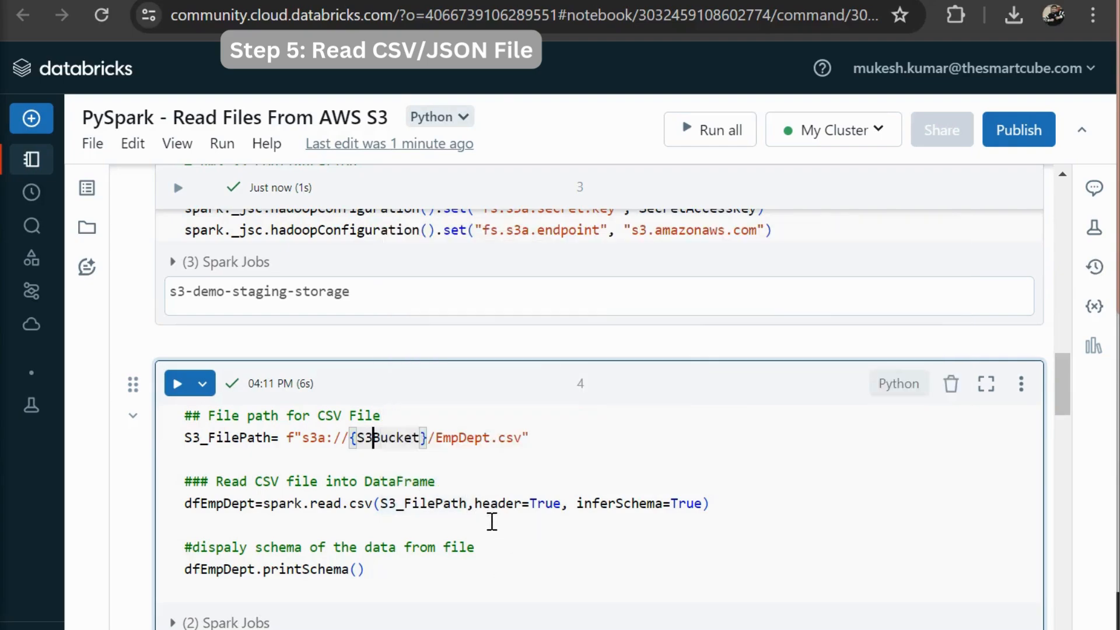
pyautogui.moveTo(575, 511)
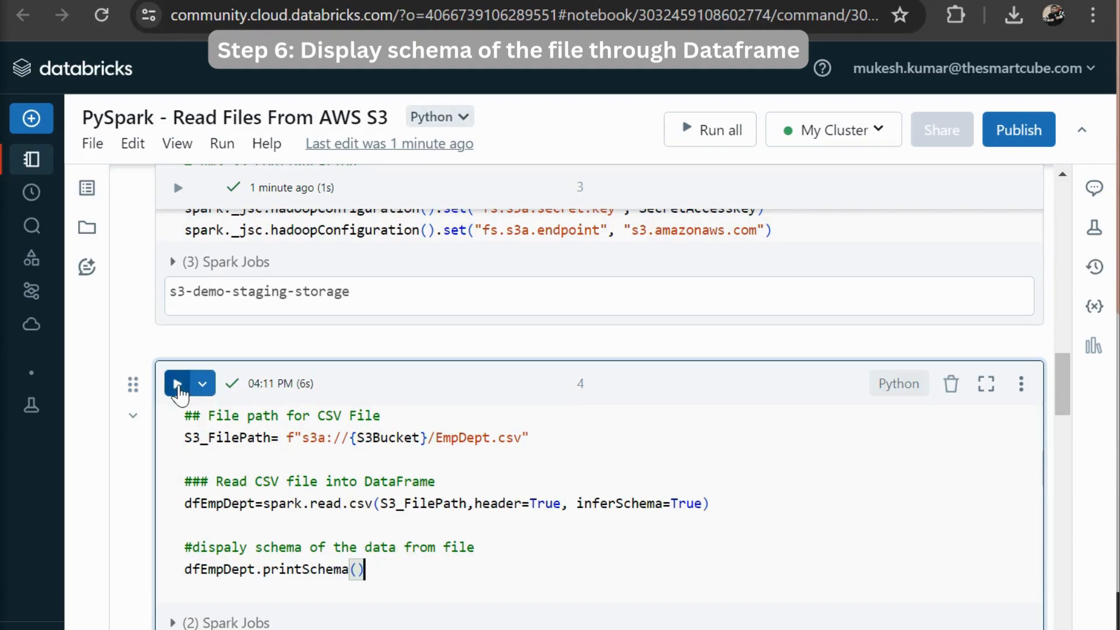
# Run cell 4 so the EmpDept schema prints: EmpId, EmpName, Department, Salary.
pyautogui.click(177, 384)
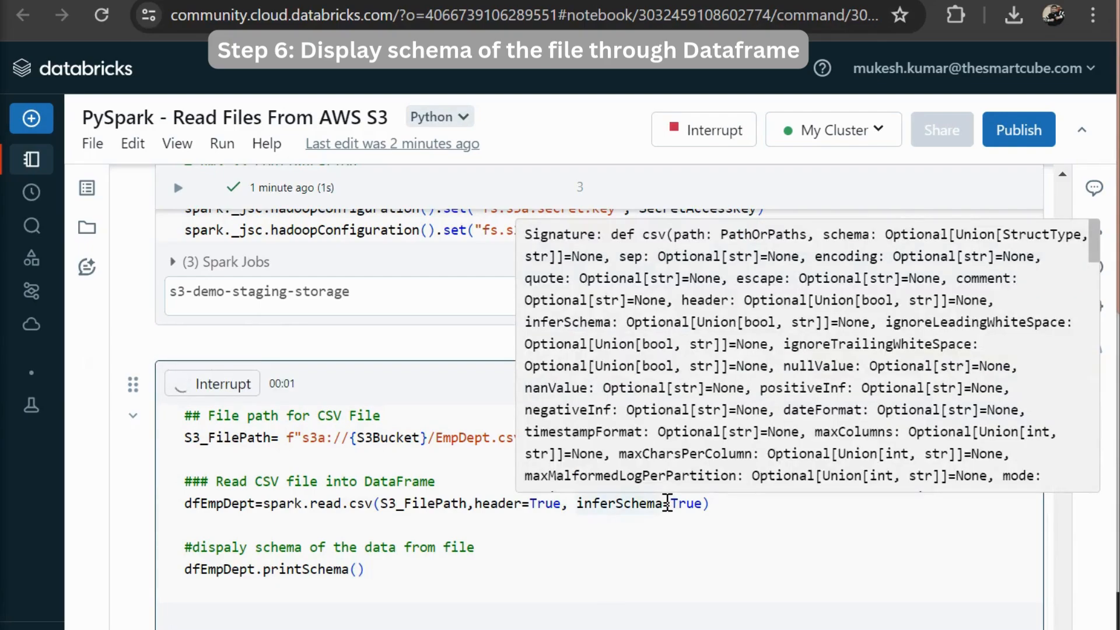
pyautogui.click(177, 273)
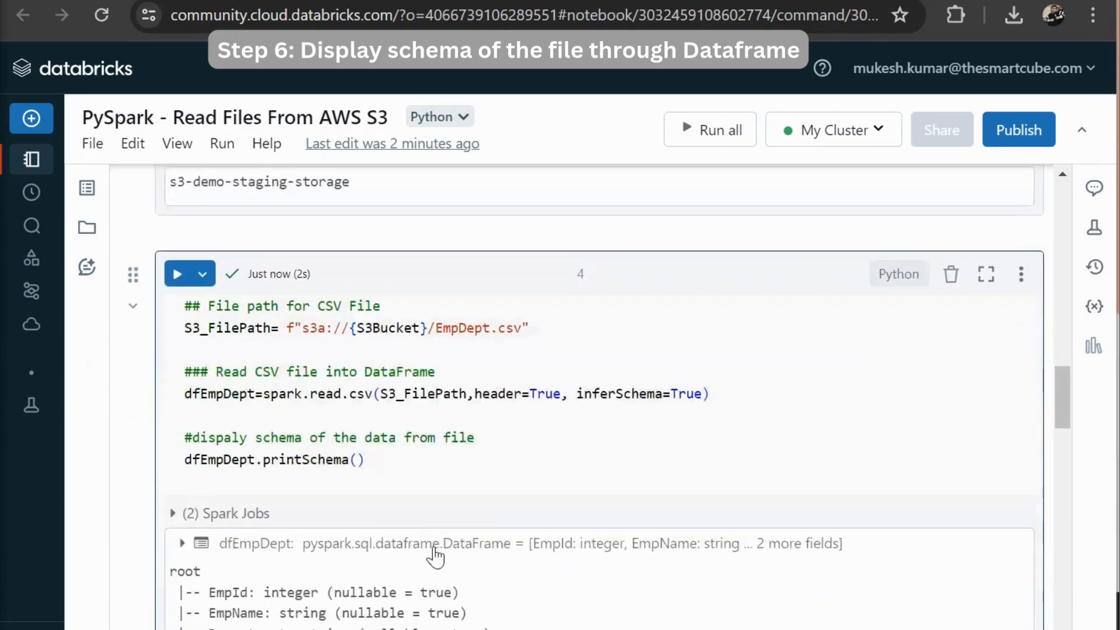
pyautogui.scroll(-3)
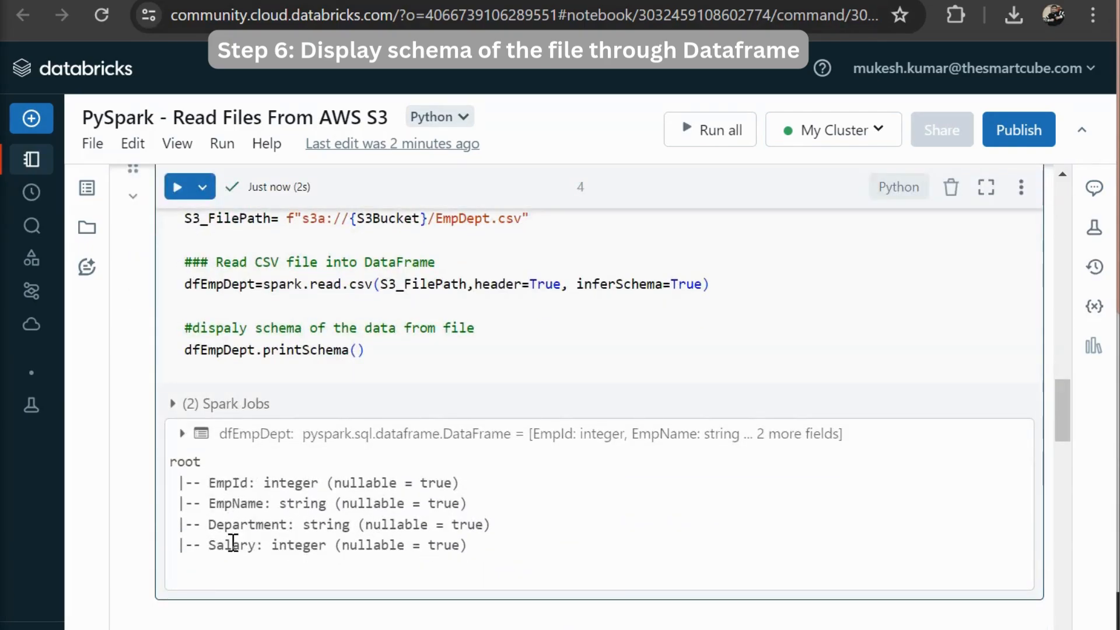
pyautogui.moveTo(232, 482)
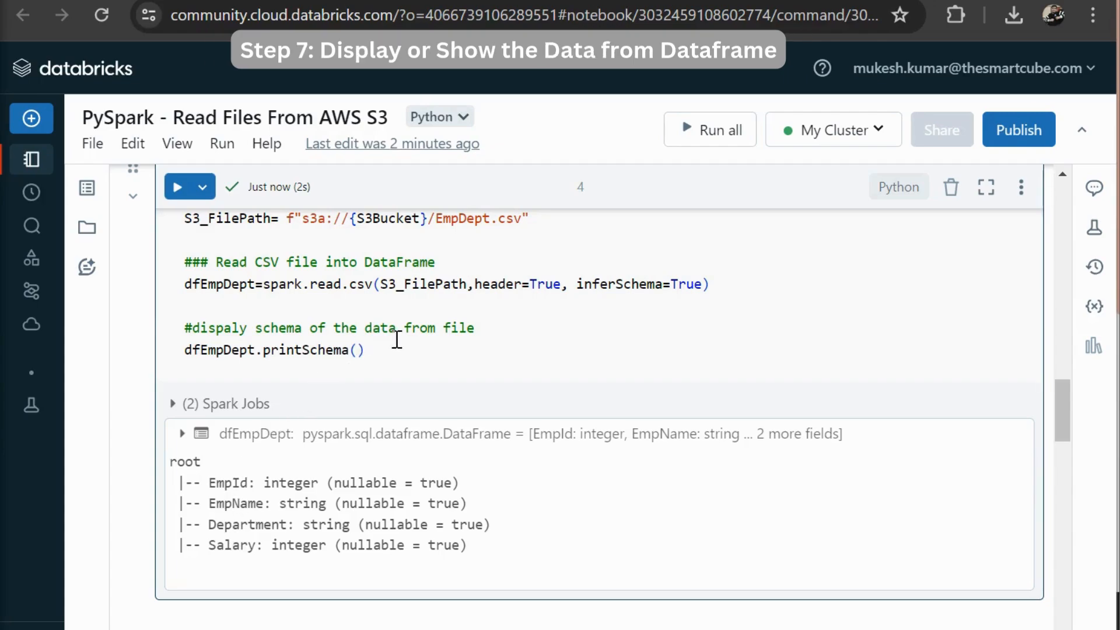
pyautogui.moveTo(409, 367)
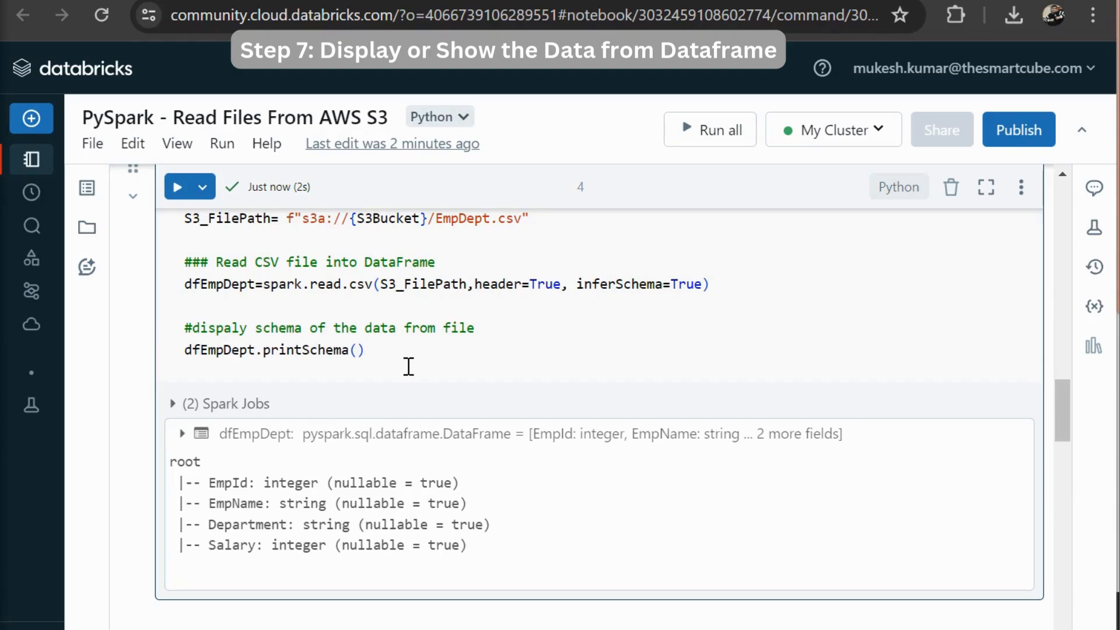
pyautogui.scroll(-3)
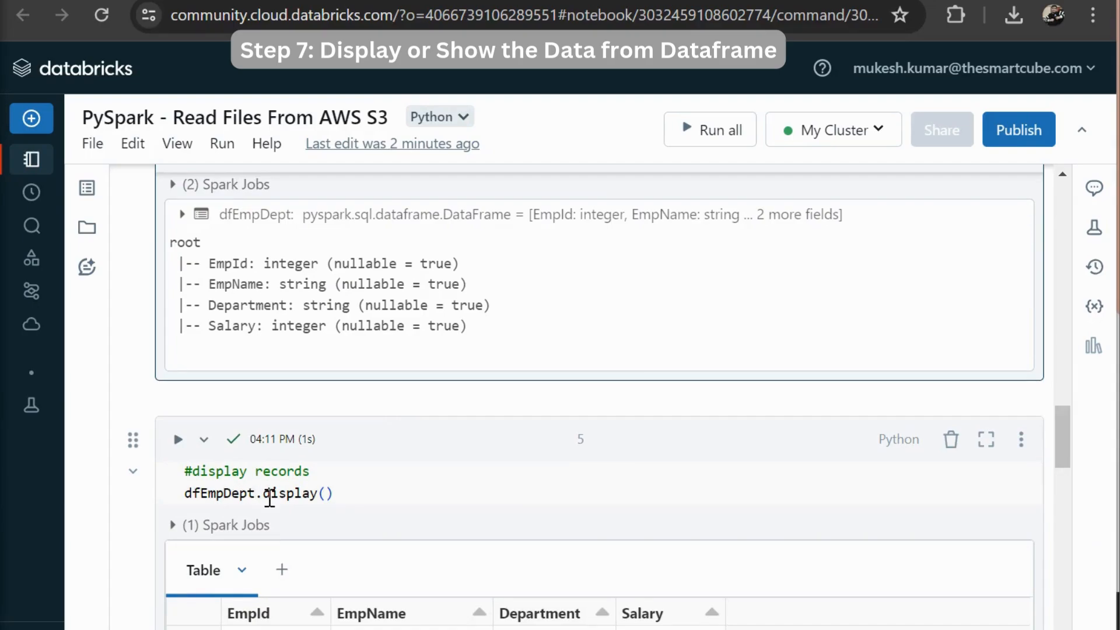
# Run cell 5's dfEmpDept.display() and view the 20-row EmpDept results table.
pyautogui.click(177, 440)
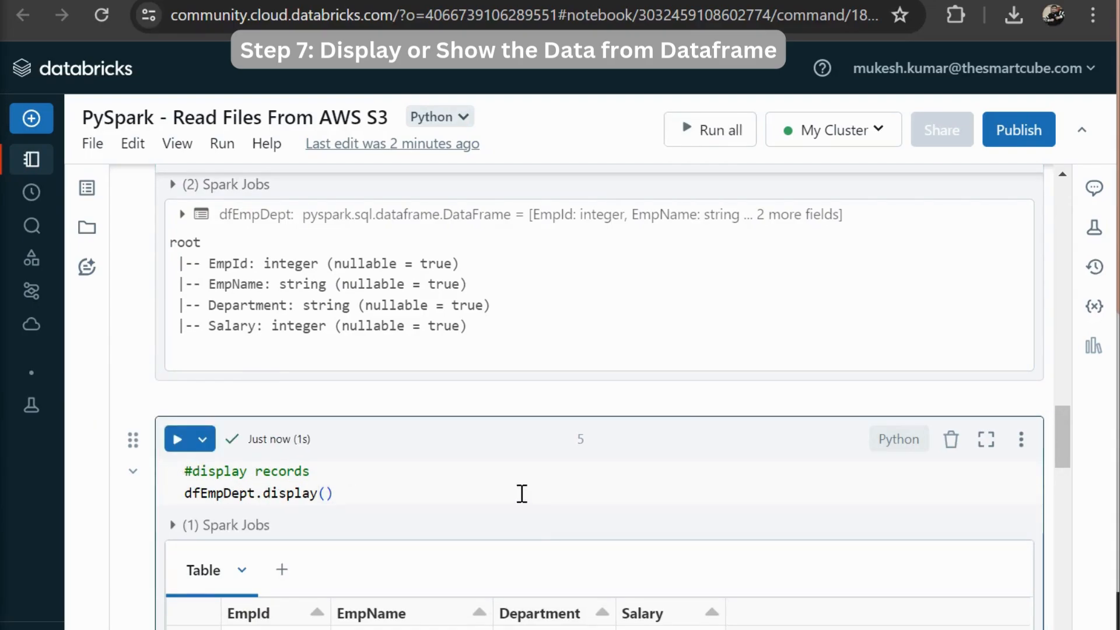
pyautogui.scroll(-3)
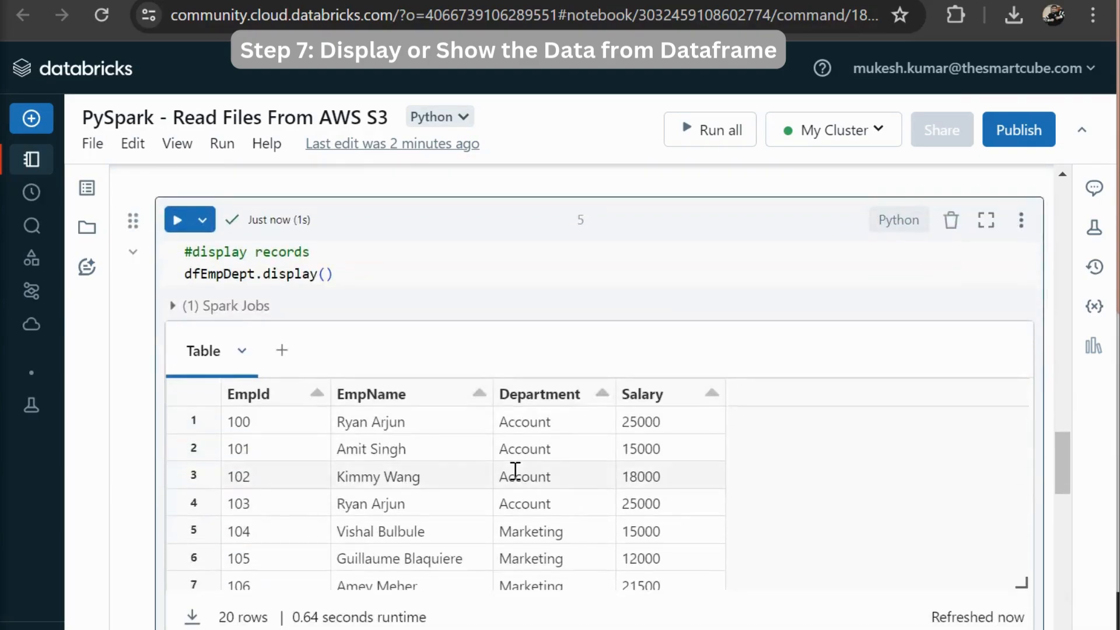
pyautogui.scroll(-3)
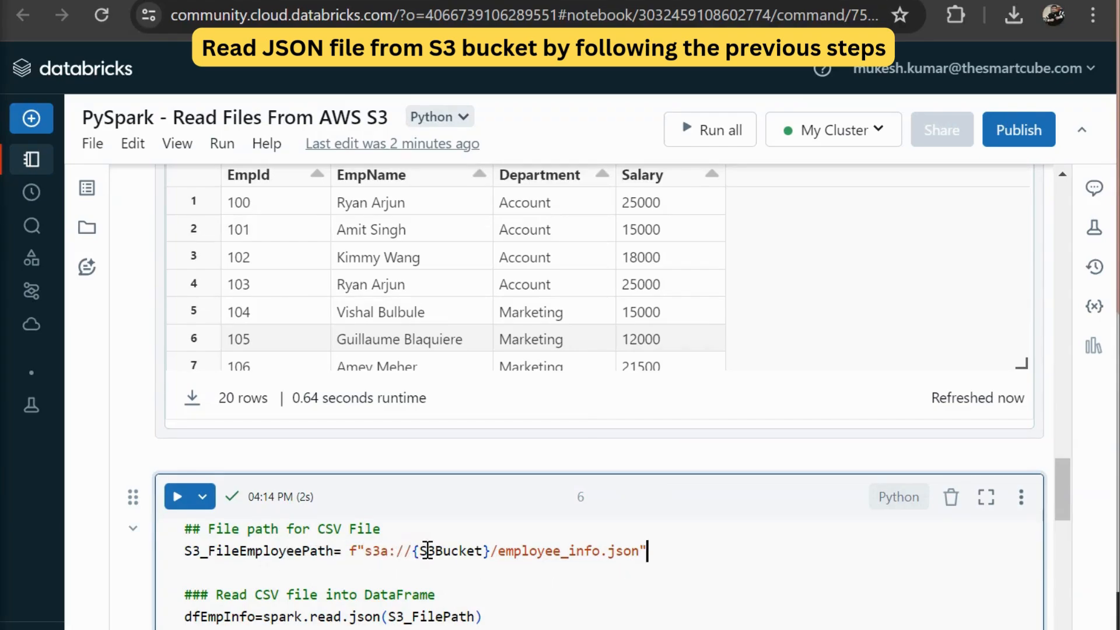
pyautogui.moveTo(709, 549)
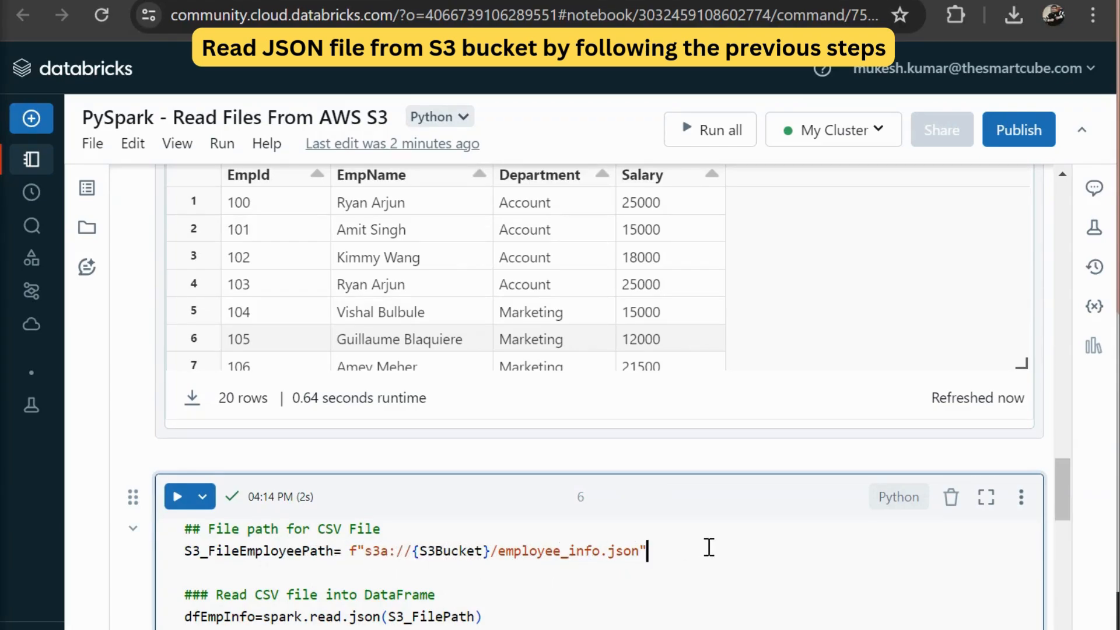
# Scroll to cell 6, where spark.read.json() should use S3_FileEmployeePath instead of S3_FilePath.
pyautogui.scroll(-3)
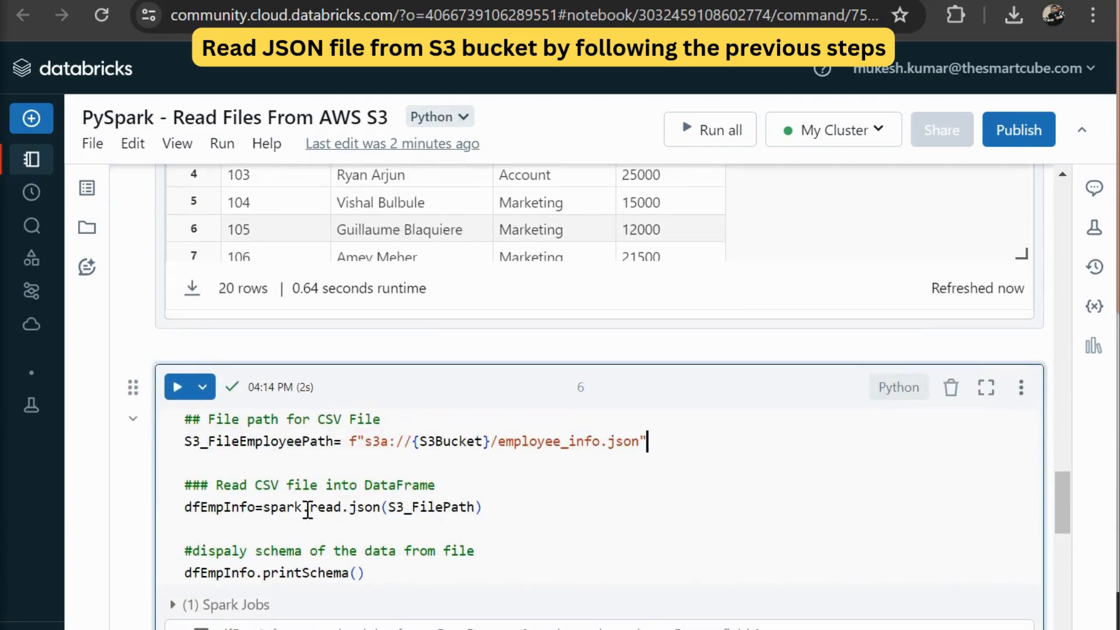
pyautogui.moveTo(517, 515)
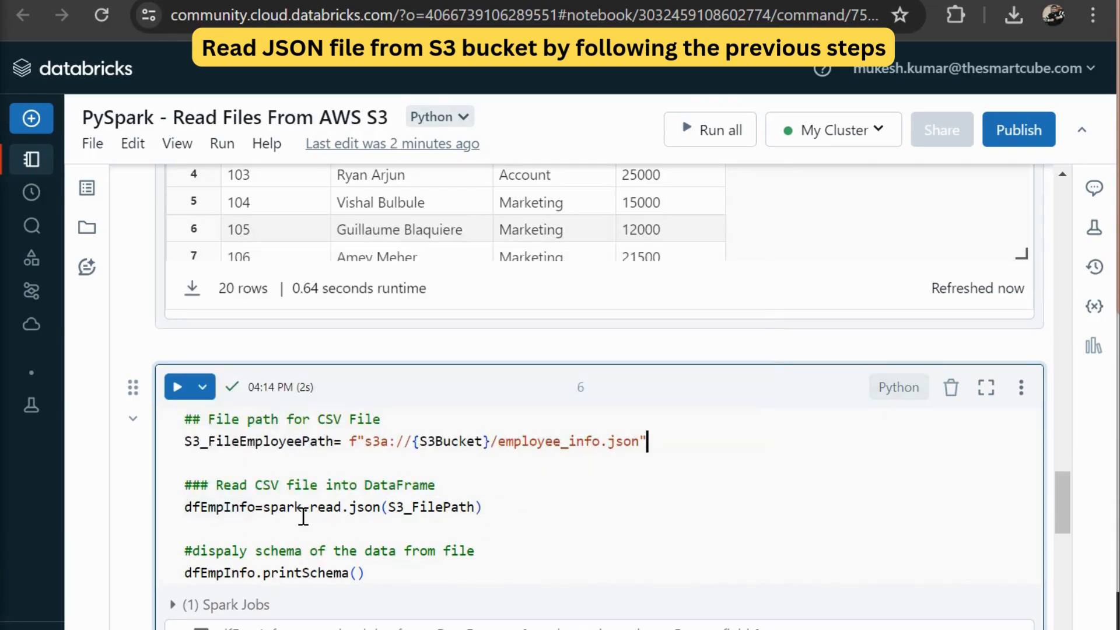
pyautogui.moveTo(383, 517)
pyautogui.write('Employee')
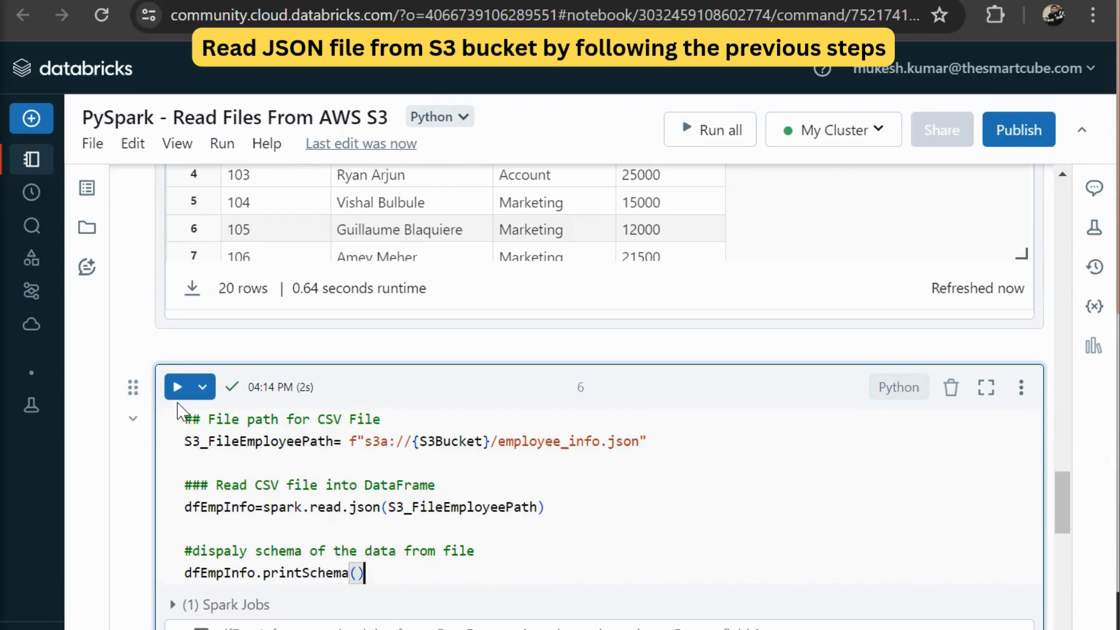
# Run cell 6 so the employee_info.json schema prints: age, city, country, department, empid, name, salary.
pyautogui.click(176, 386)
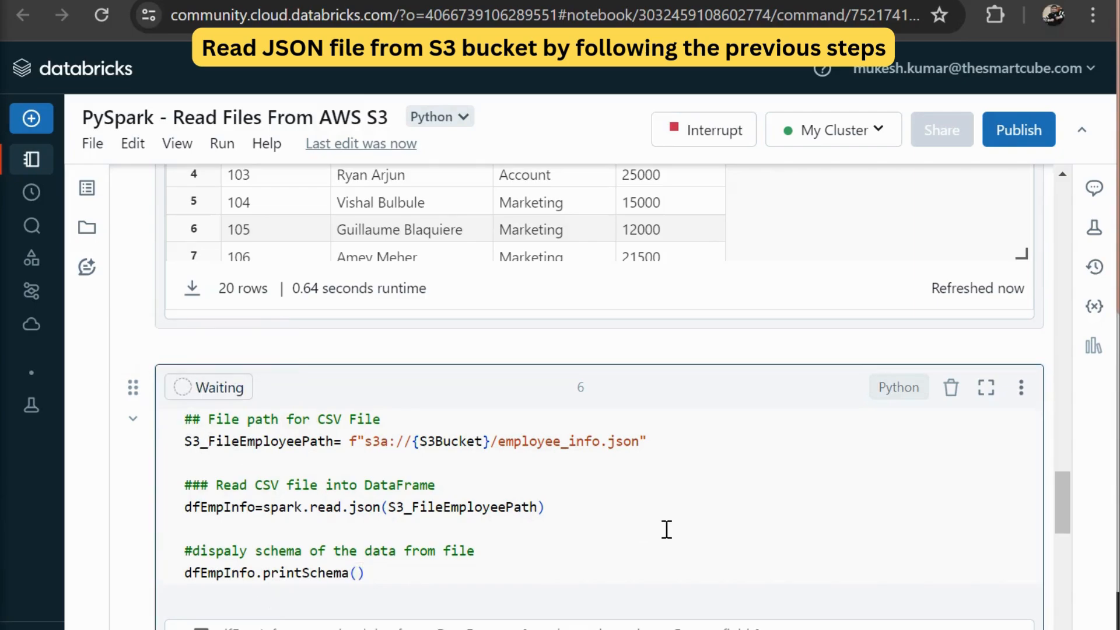
pyautogui.click(203, 386)
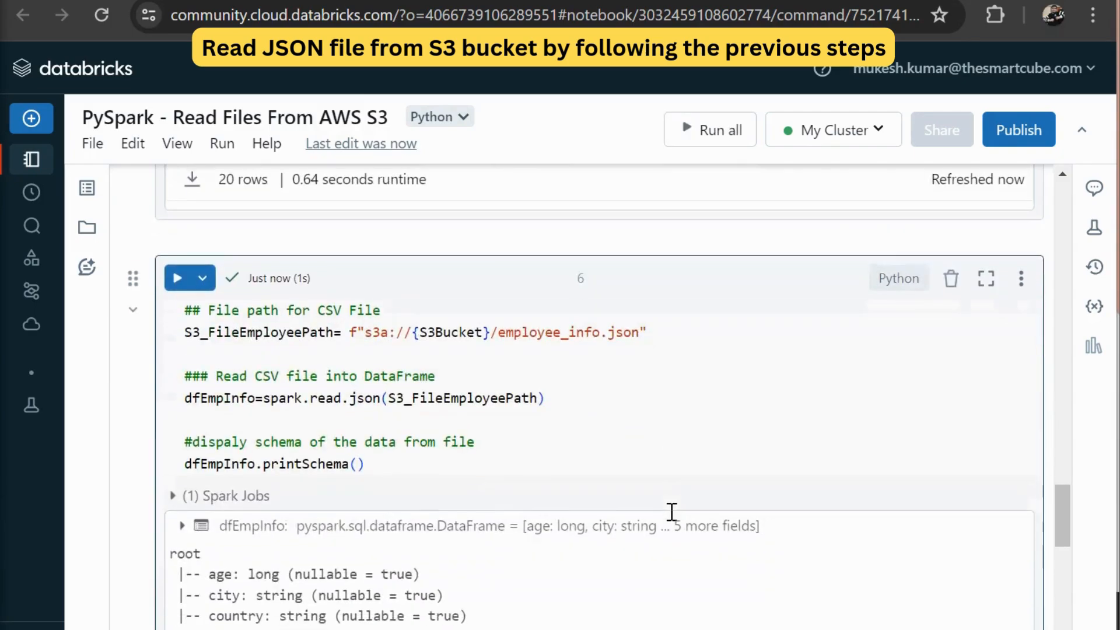
pyautogui.scroll(-3)
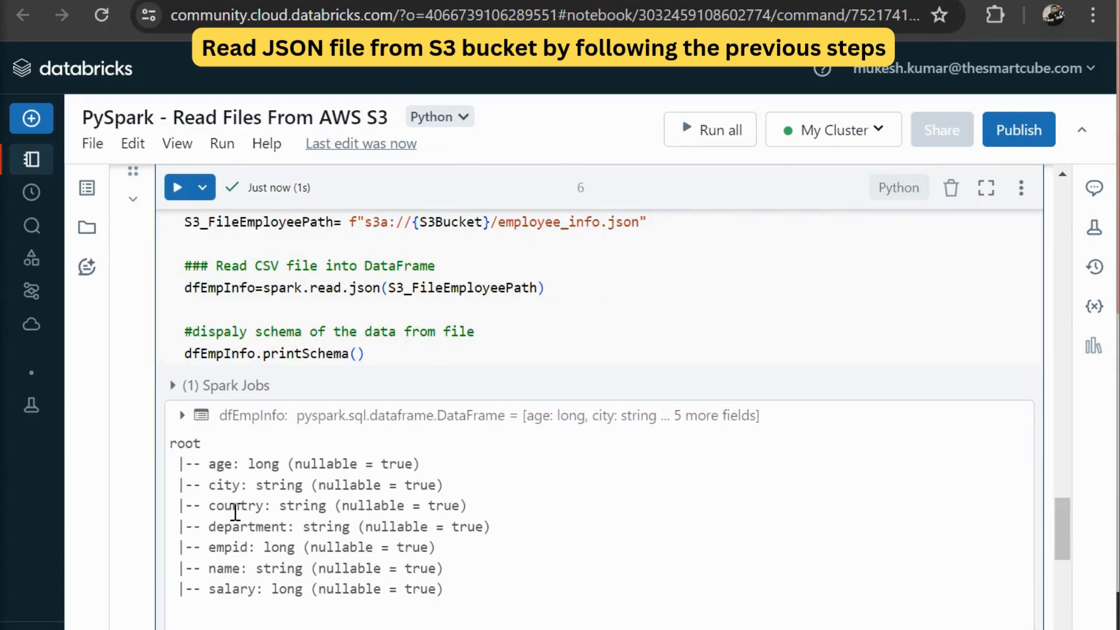
pyautogui.moveTo(227, 569)
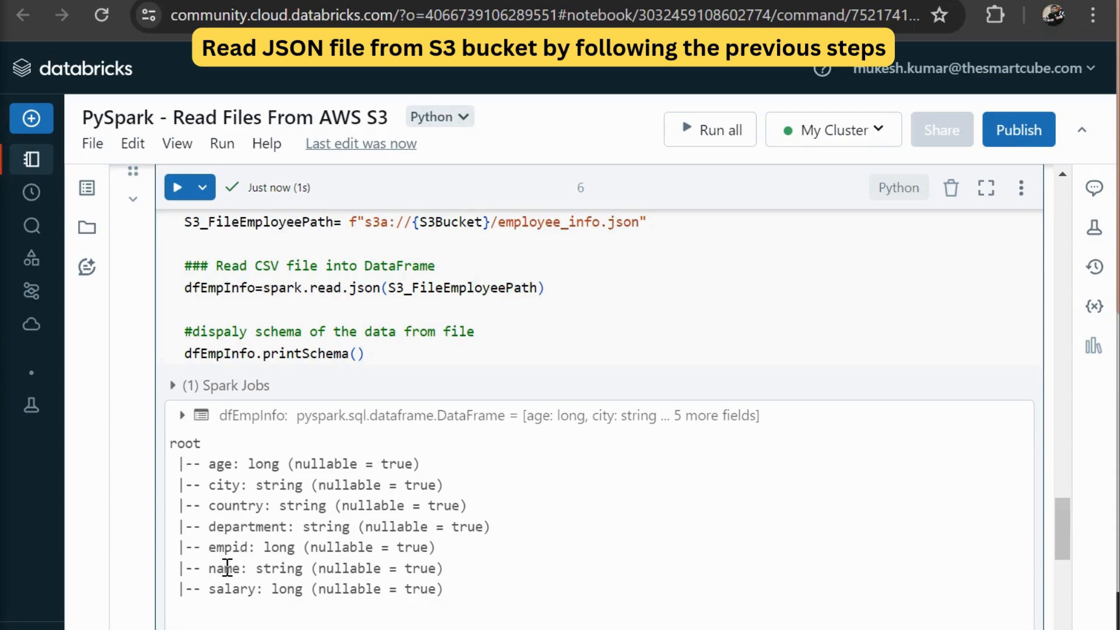
pyautogui.moveTo(404, 360)
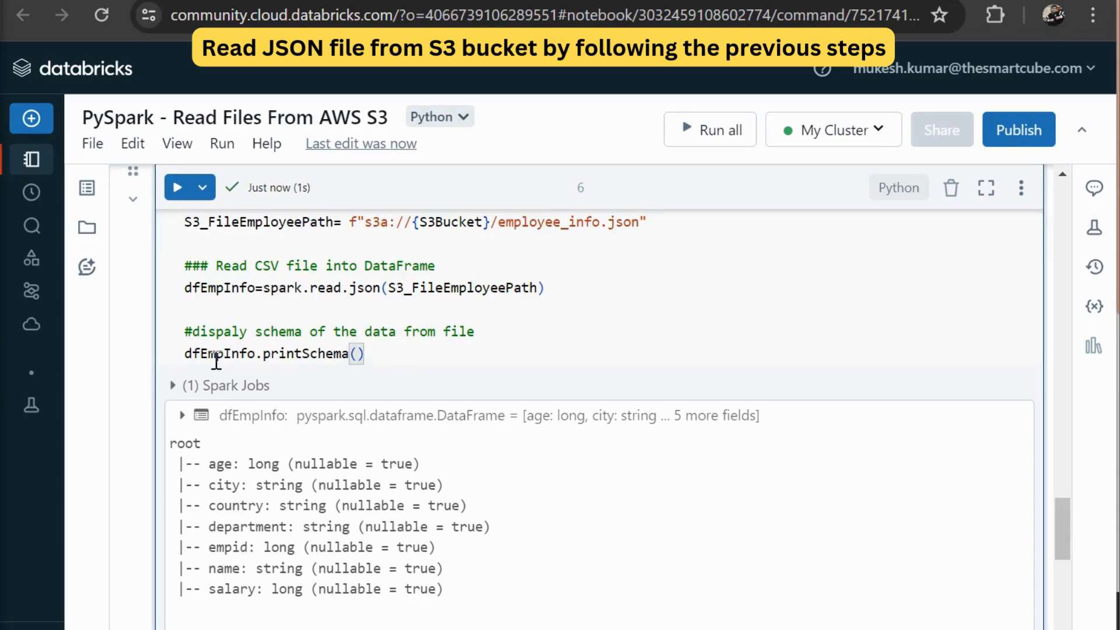
pyautogui.scroll(-3)
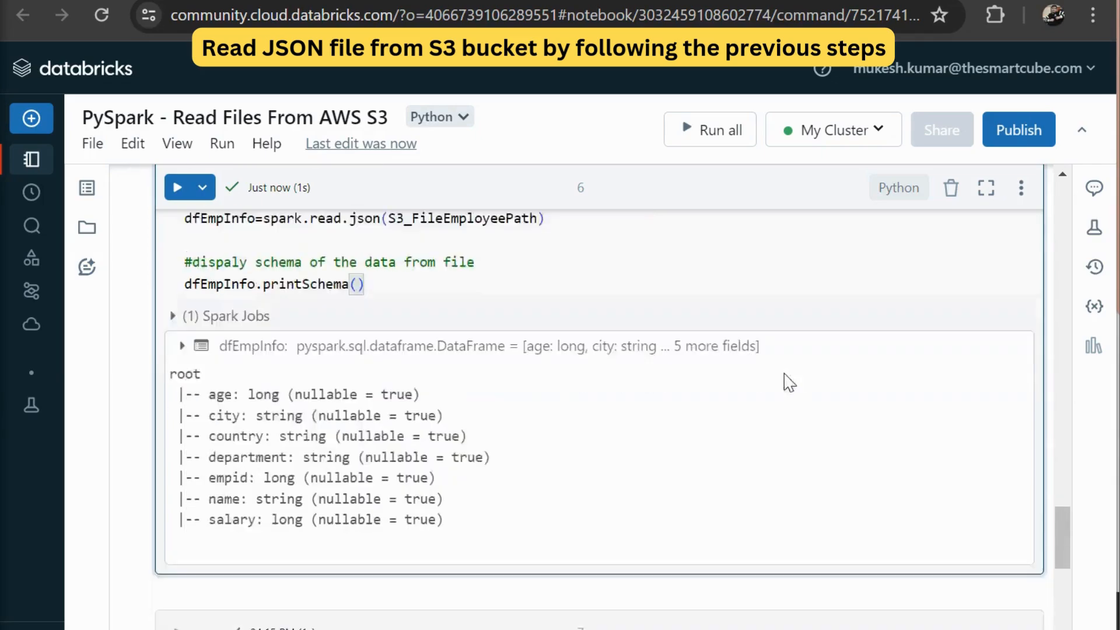
pyautogui.scroll(-3)
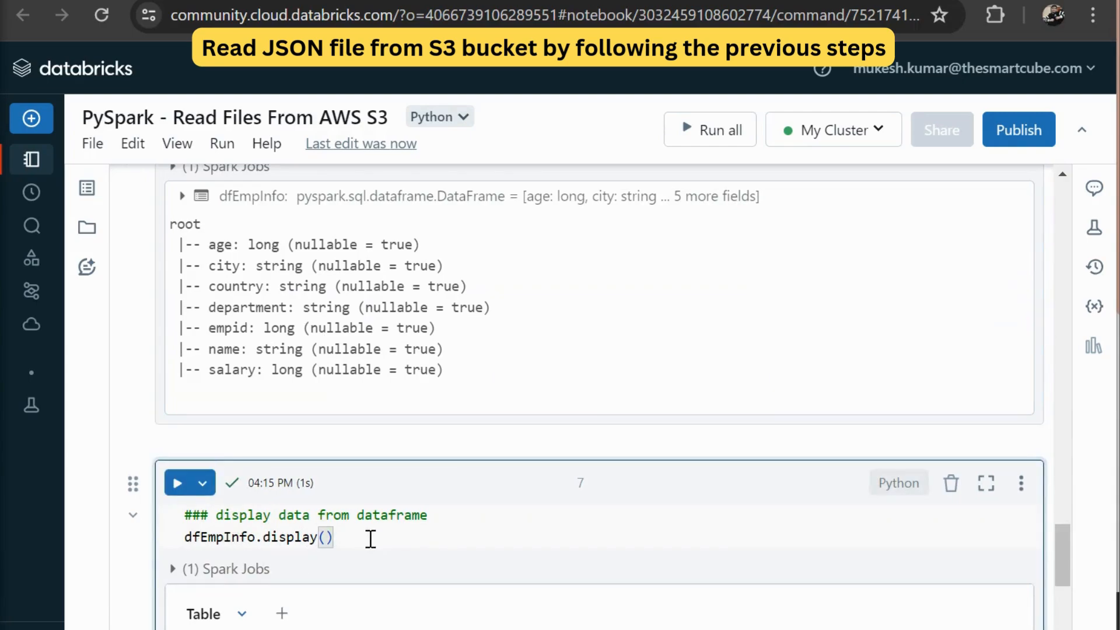
pyautogui.moveTo(178, 483)
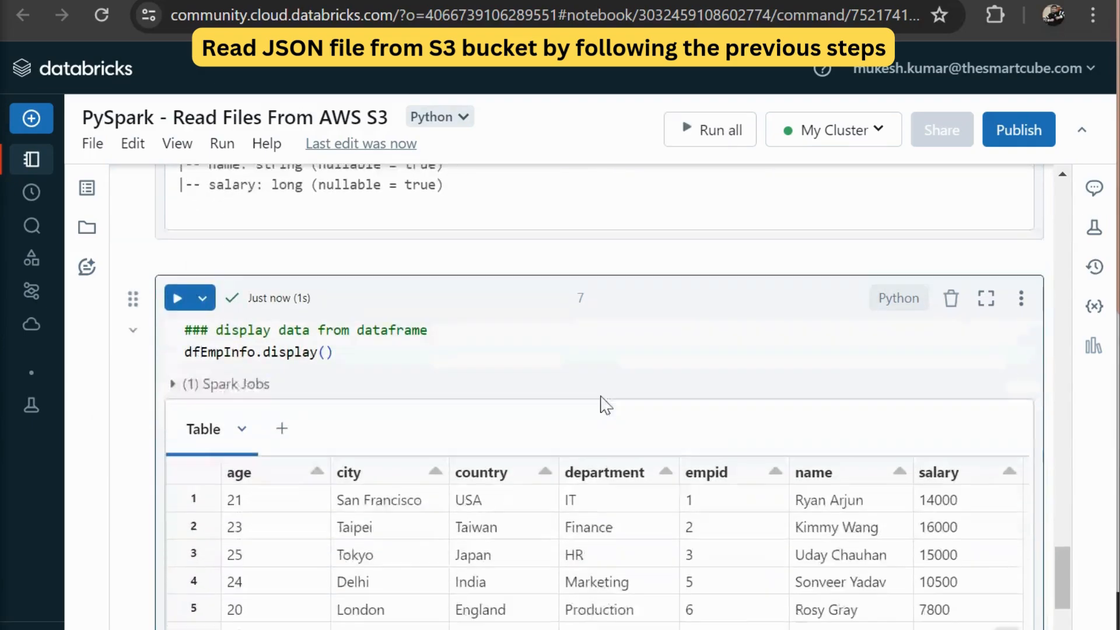
# Scroll through cell 7's employee_info table of six employees, then back up to the schema.
pyautogui.scroll(-3)
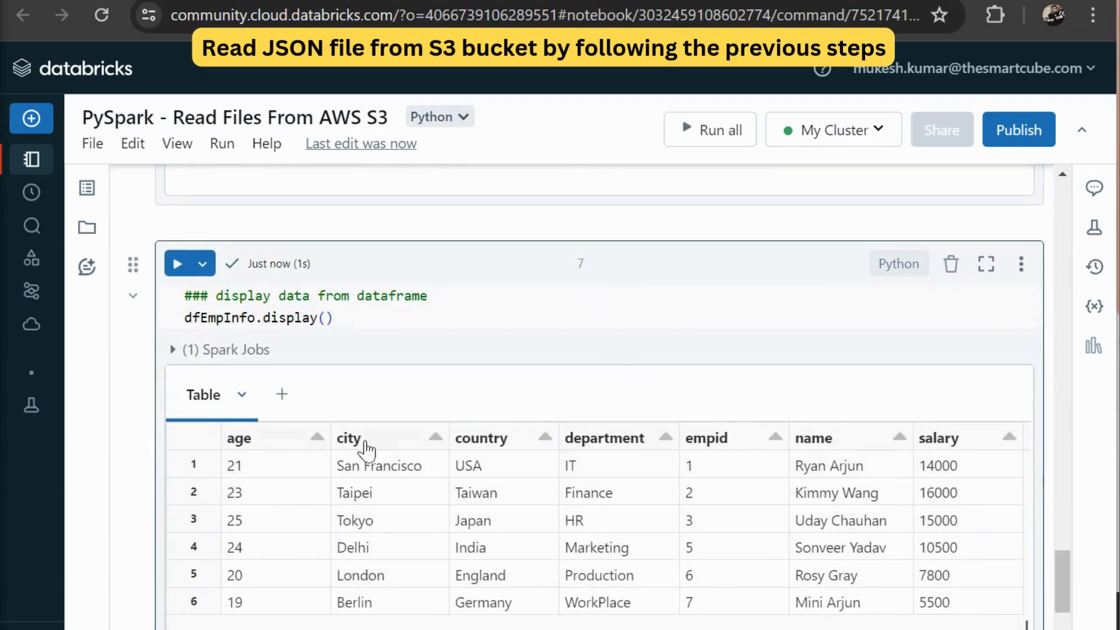
pyautogui.moveTo(629, 452)
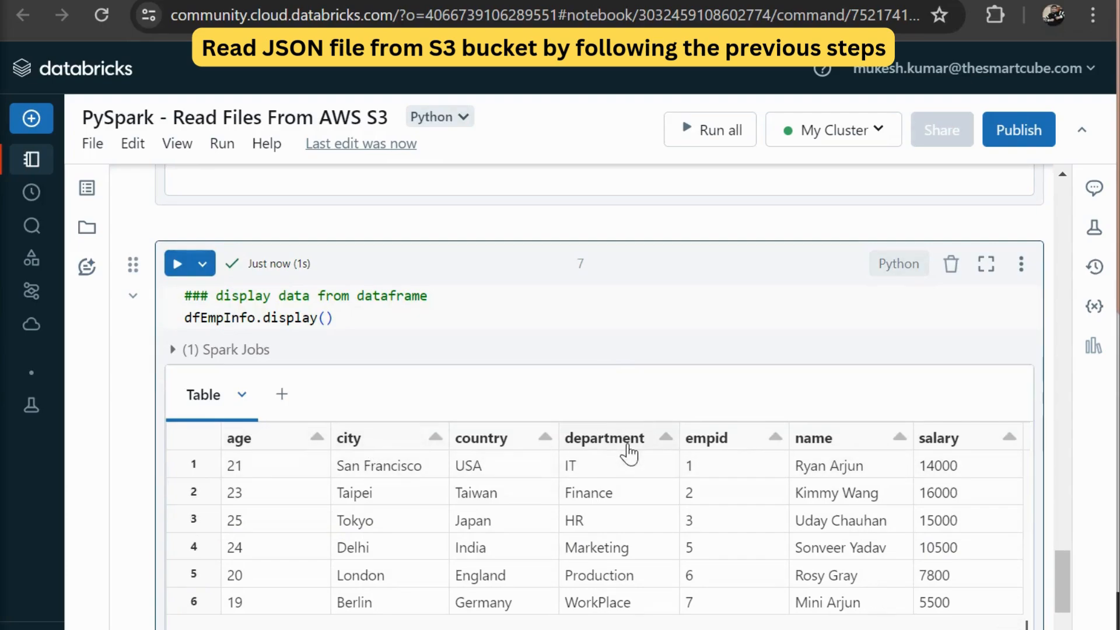
pyautogui.moveTo(966, 480)
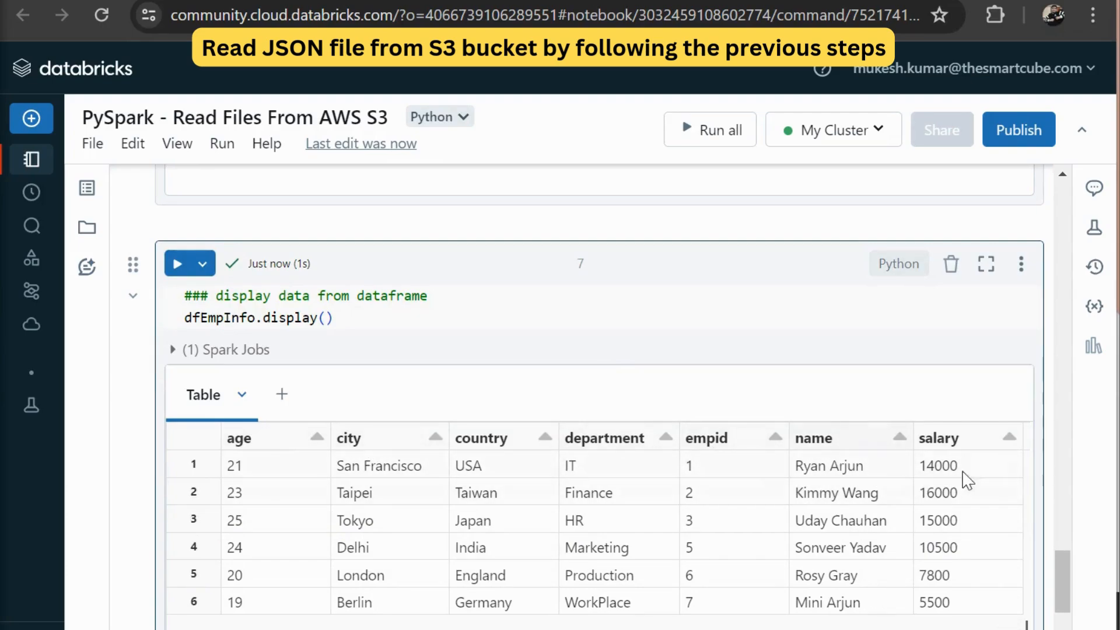
pyautogui.moveTo(886, 425)
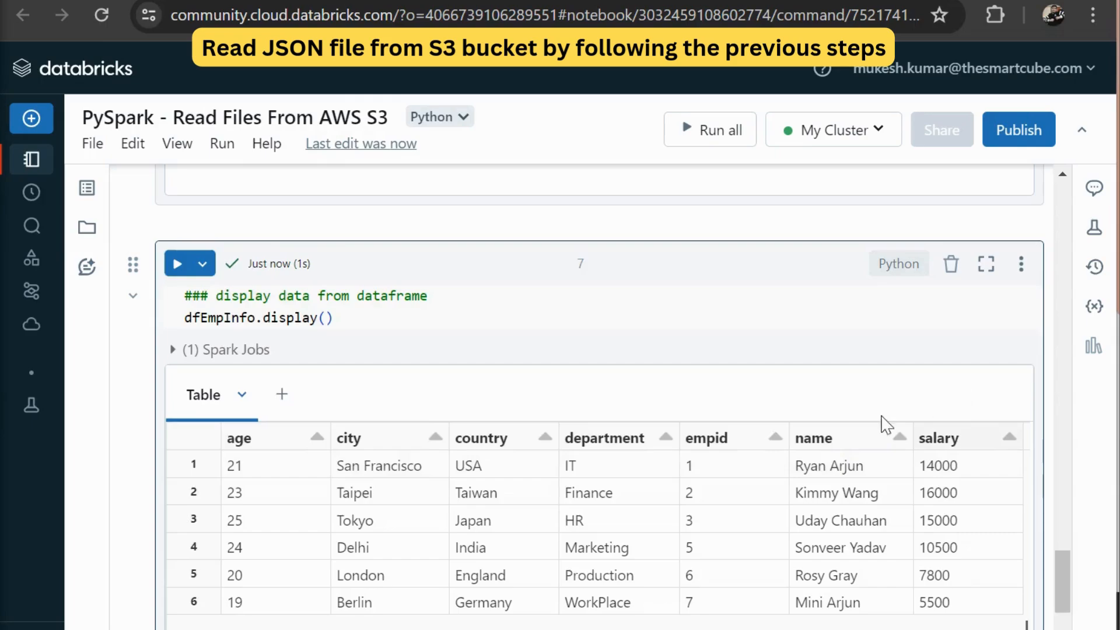
pyautogui.scroll(3)
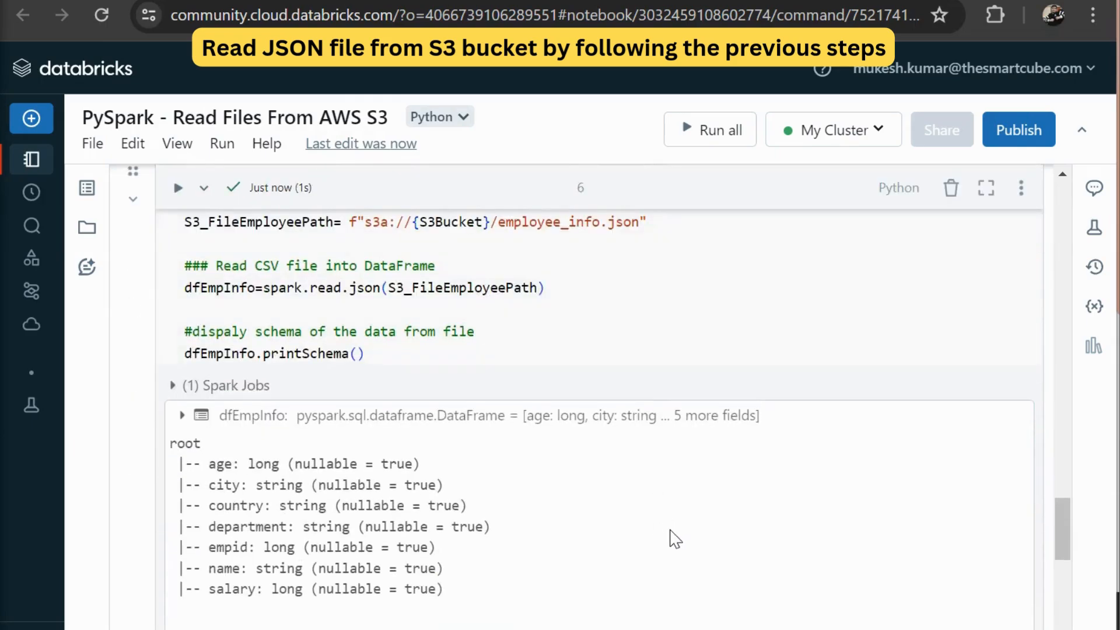
pyautogui.moveTo(687, 550)
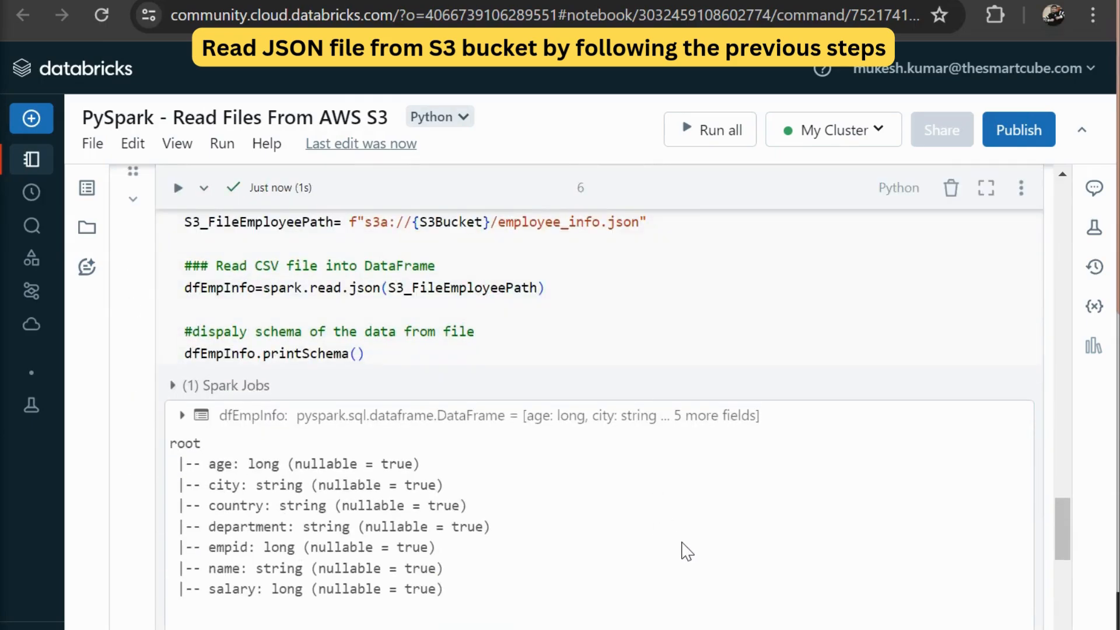